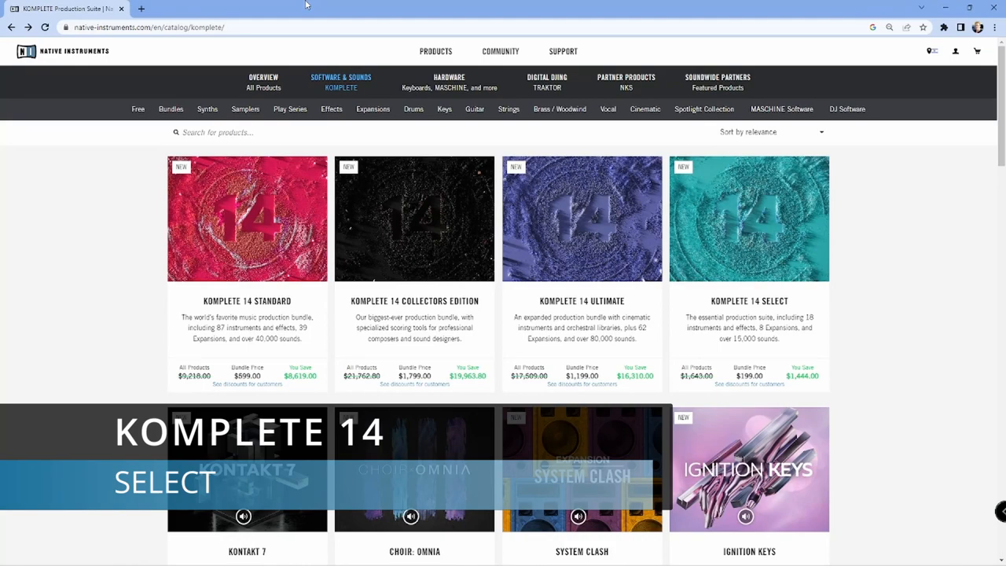
mouse_move(664, 65)
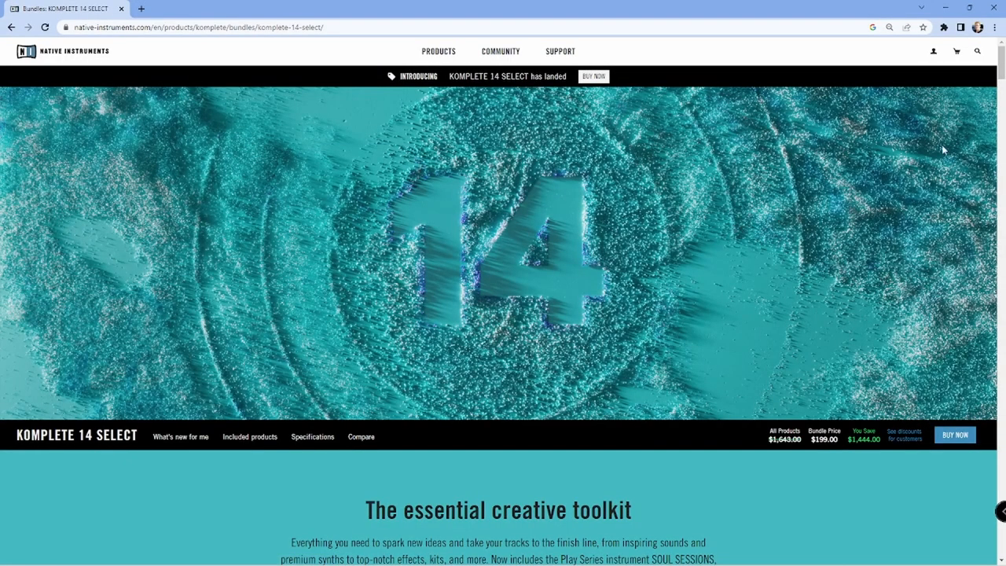
Scroll the KOMPLETE 14 SELECT page, then open the Compare overview of all four editions.
scroll("down", 3)
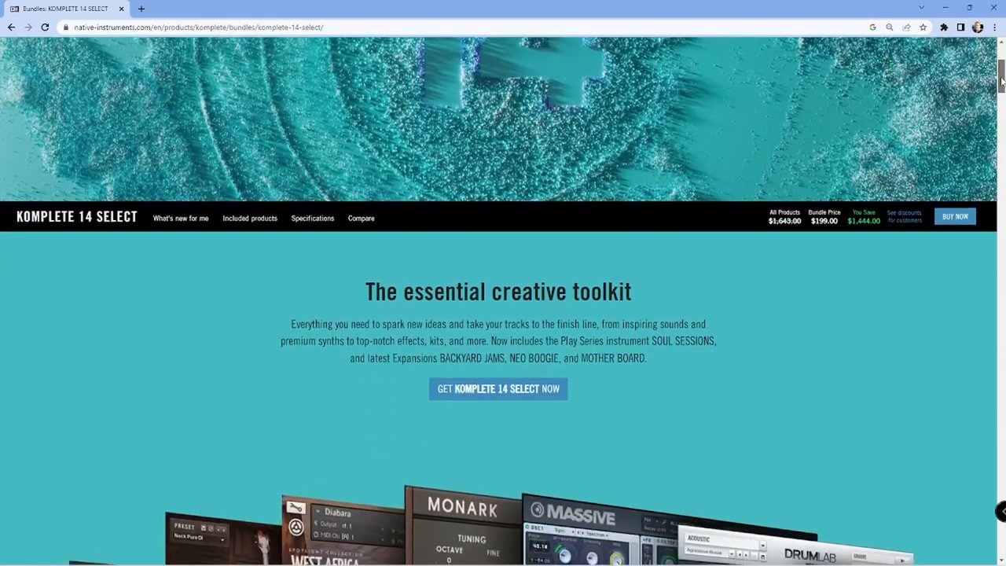
scroll("down", 3)
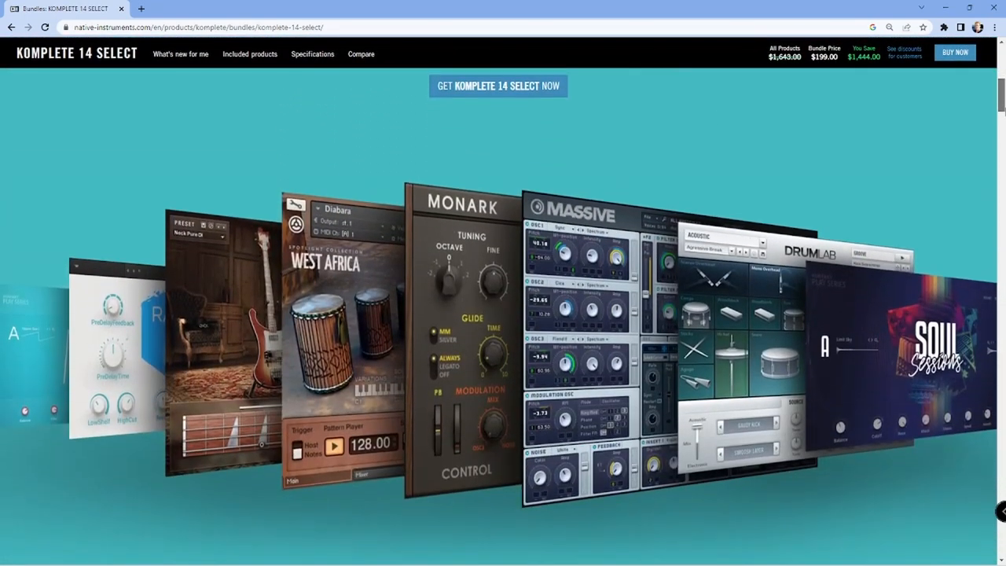
scroll("down", 3)
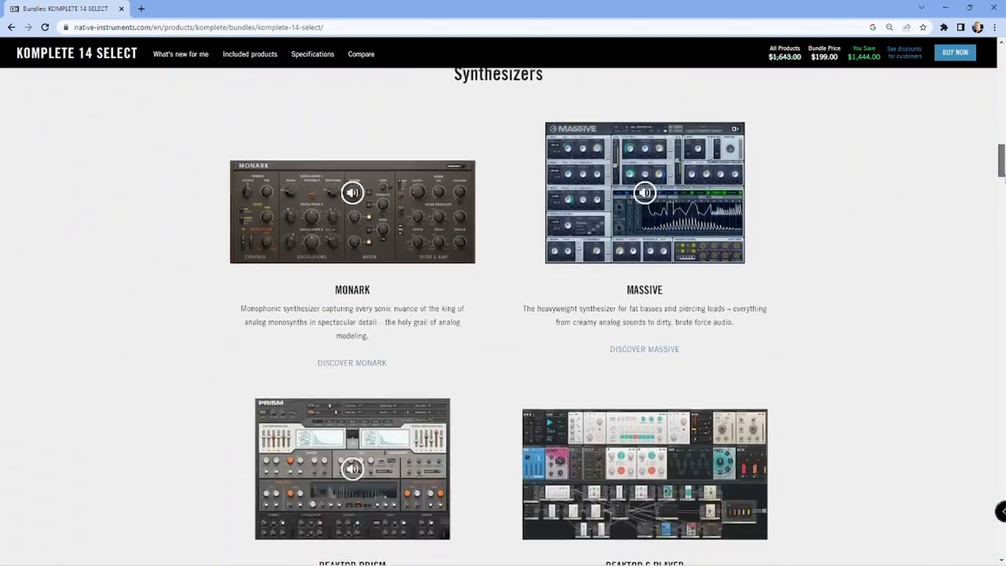
scroll("up", 3)
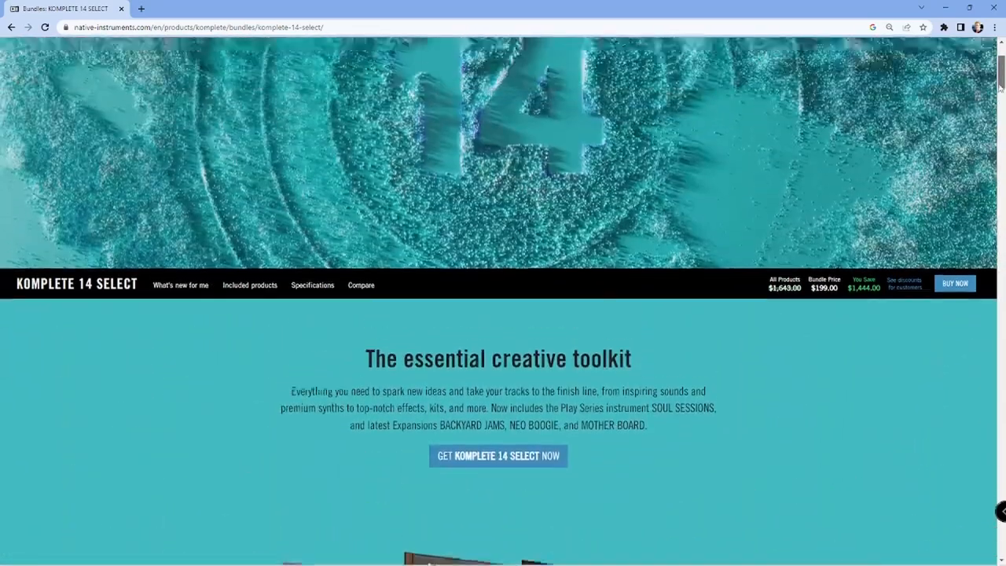
left_click(361, 285)
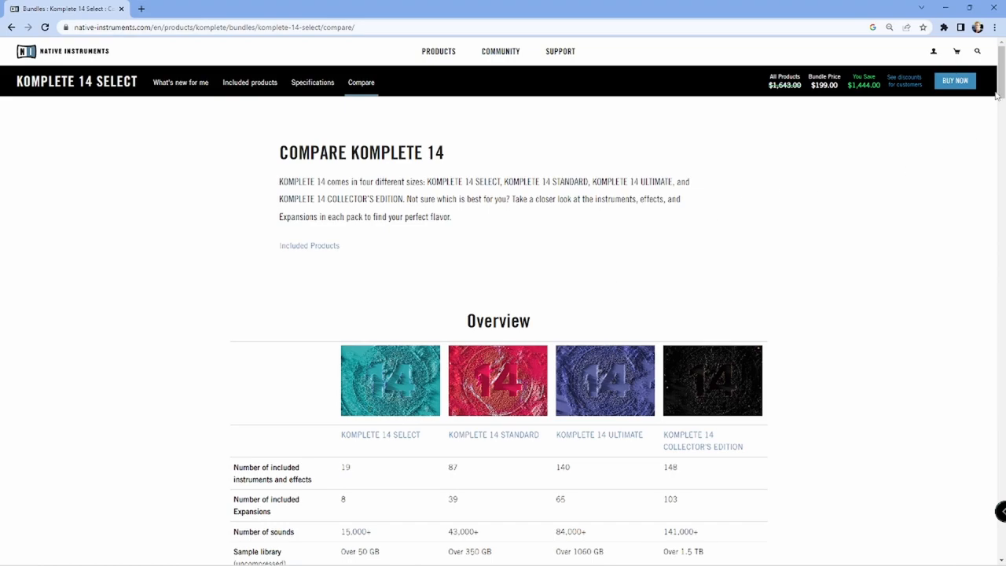
Scroll the edition comparison table, then show KOMPLETE 14 SELECT's Specifications page.
scroll("down", 3)
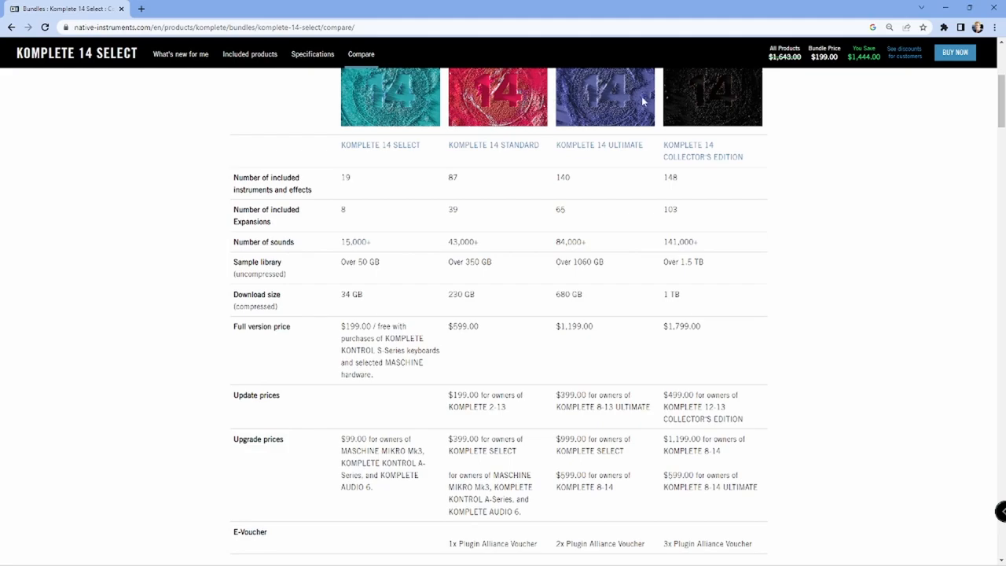
scroll("down", 3)
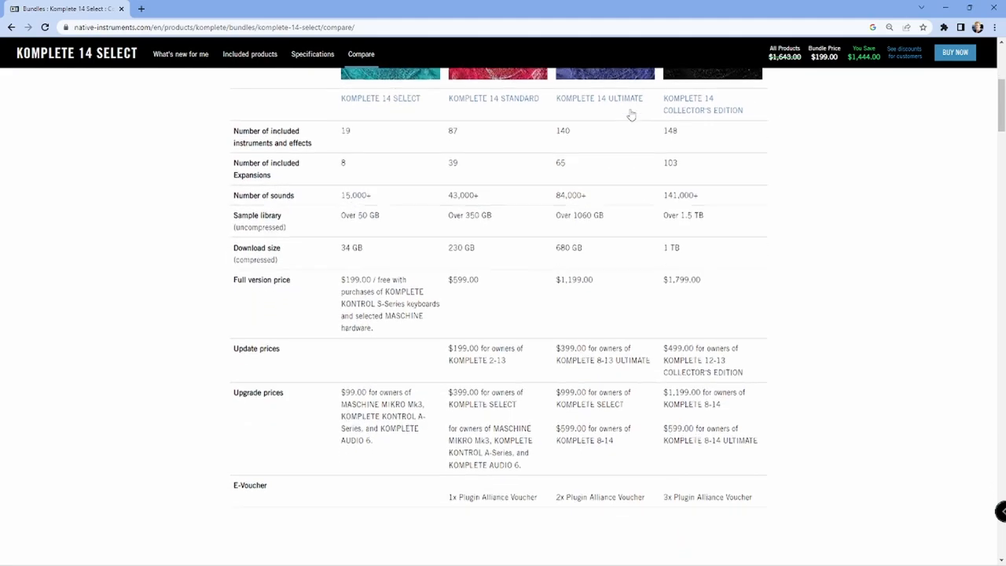
scroll("down", 3)
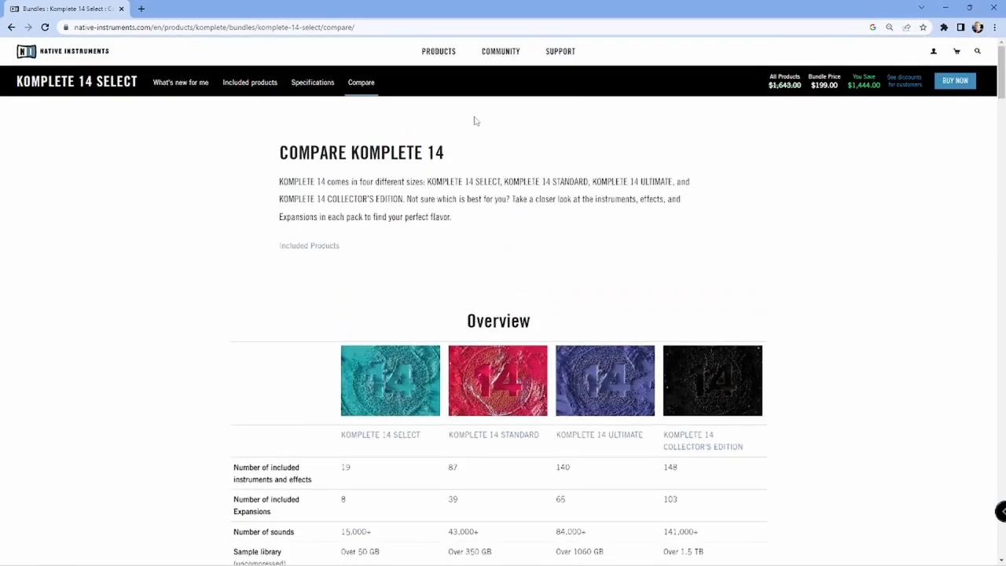
left_click(312, 82)
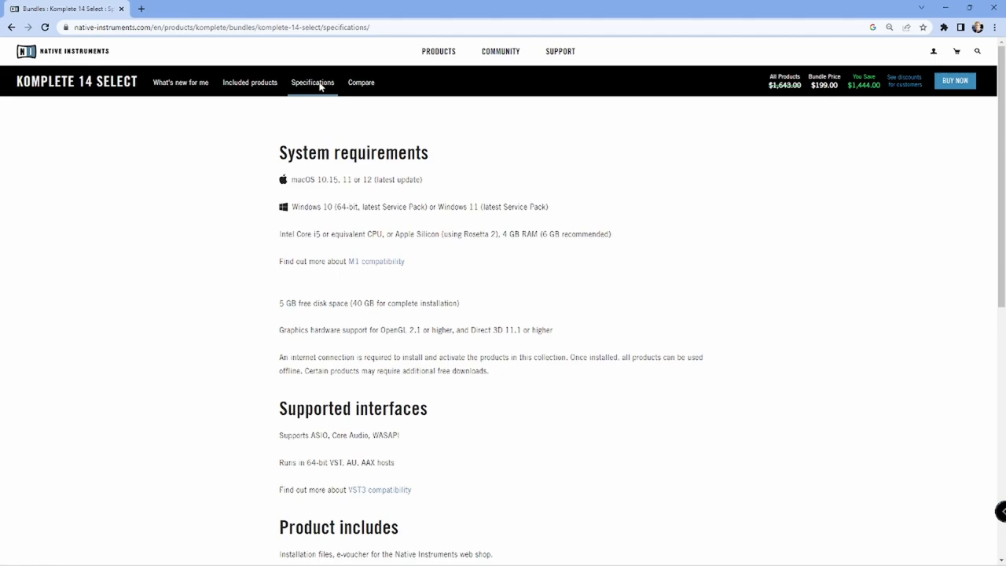
Show KOMPLETE 14 SELECT's included products, scrolled to sampled instruments like Kontakt 7 player.
left_click(250, 81)
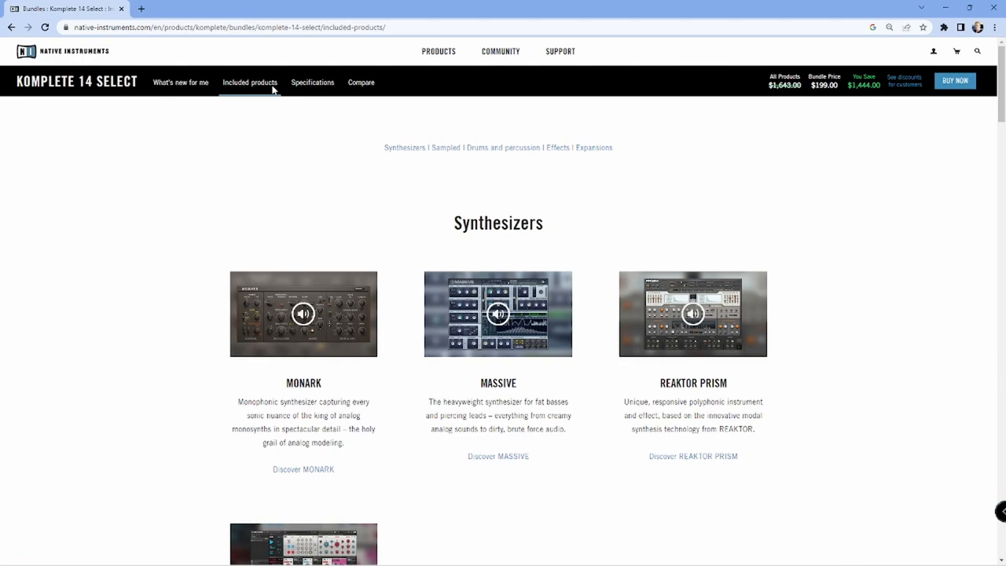
scroll("down", 3)
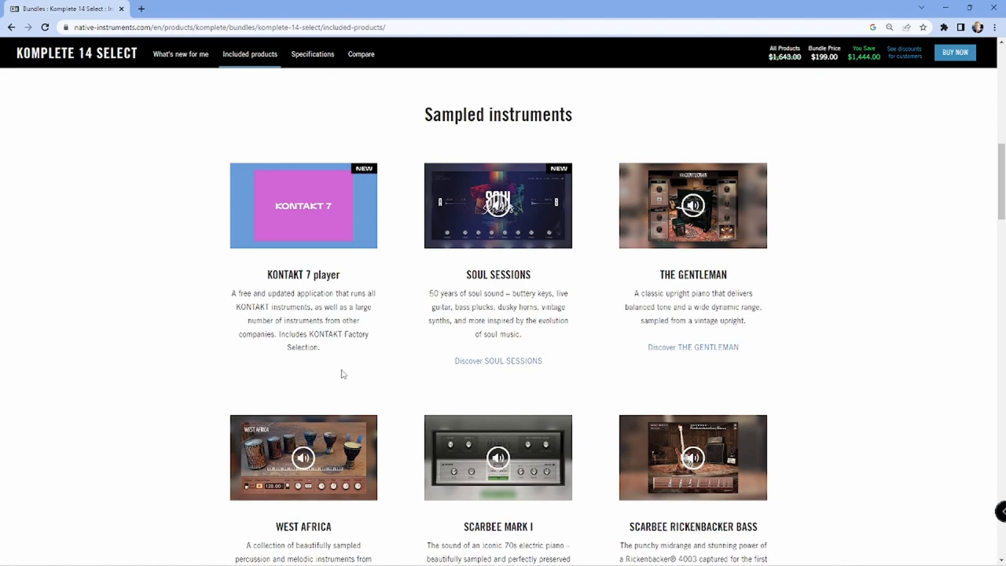
mouse_move(475, 232)
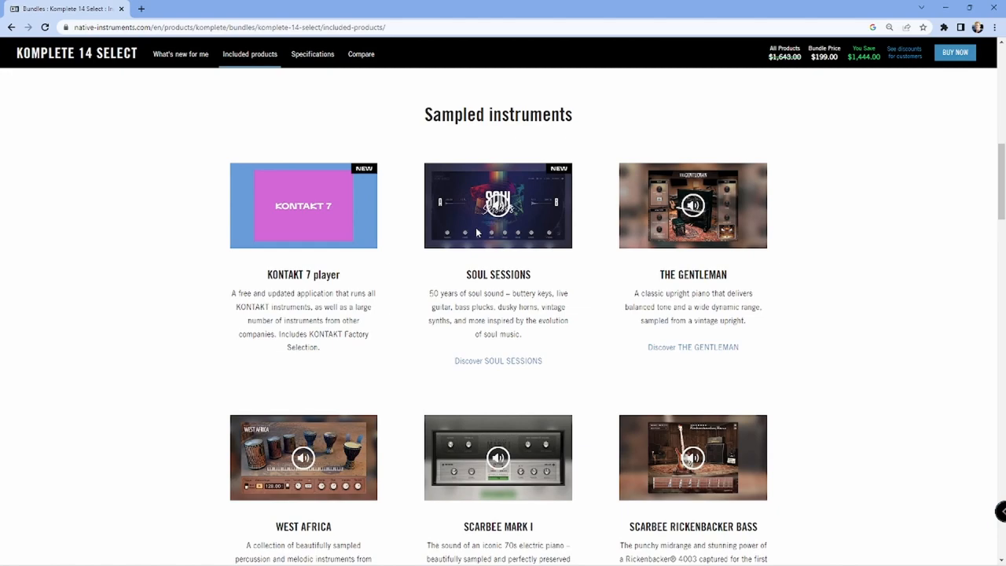
mouse_move(647, 220)
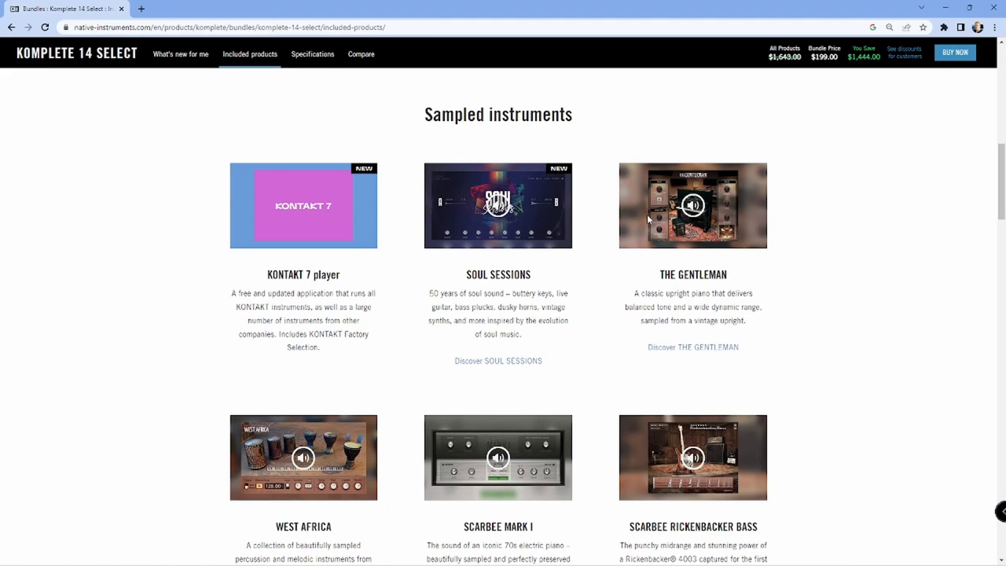
scroll("down", 3)
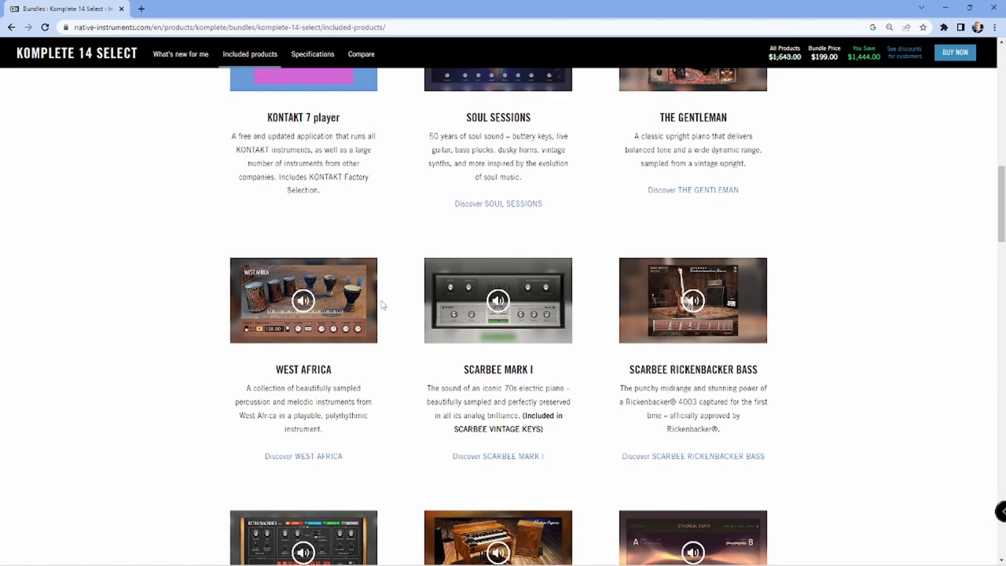
mouse_move(515, 304)
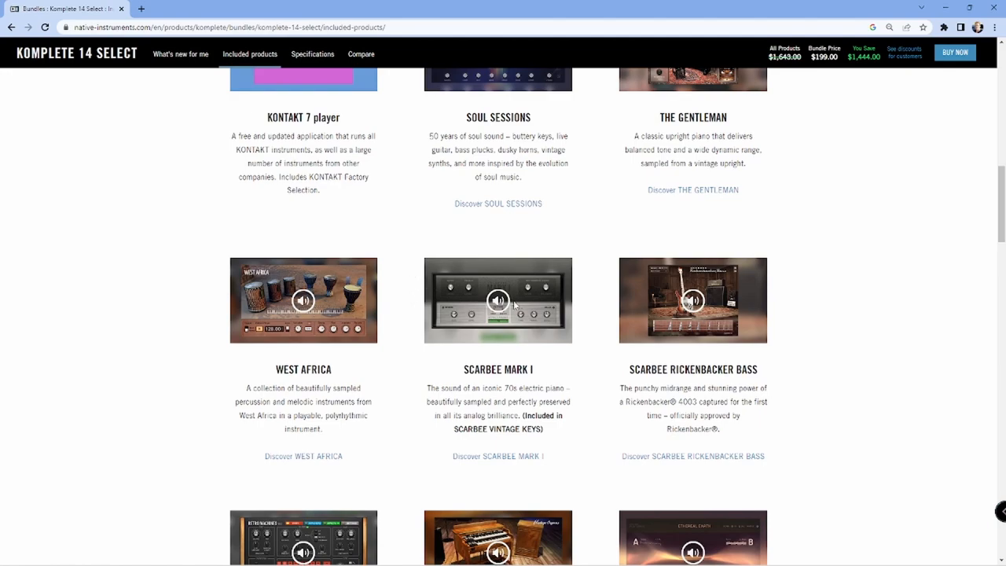
scroll("down", 3)
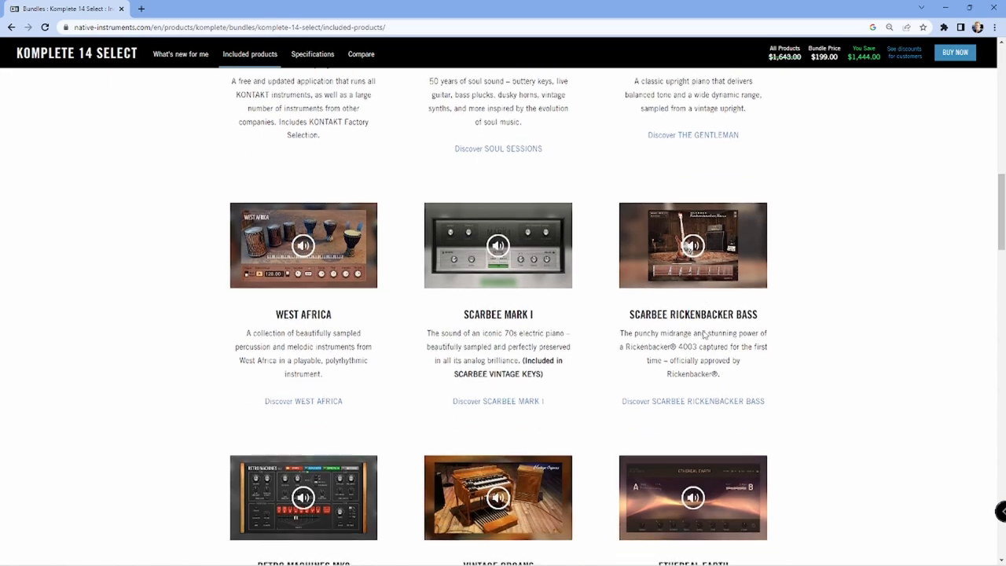
scroll("down", 3)
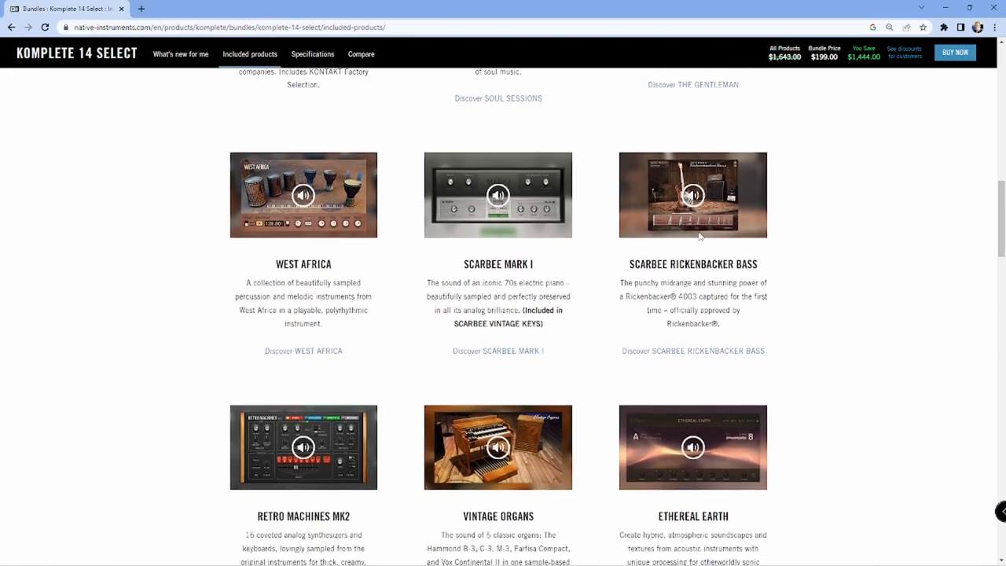
scroll("down", 3)
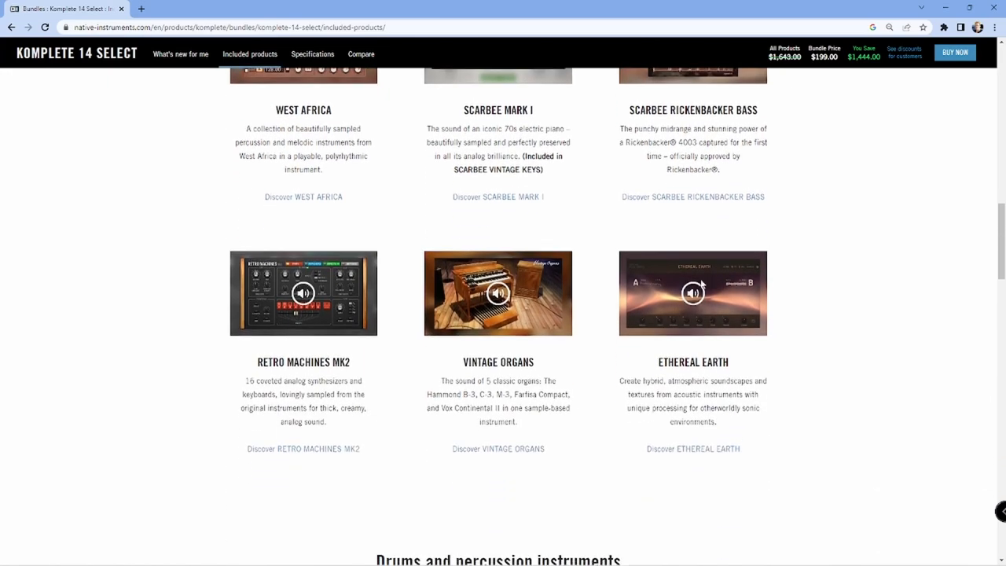
scroll("down", 3)
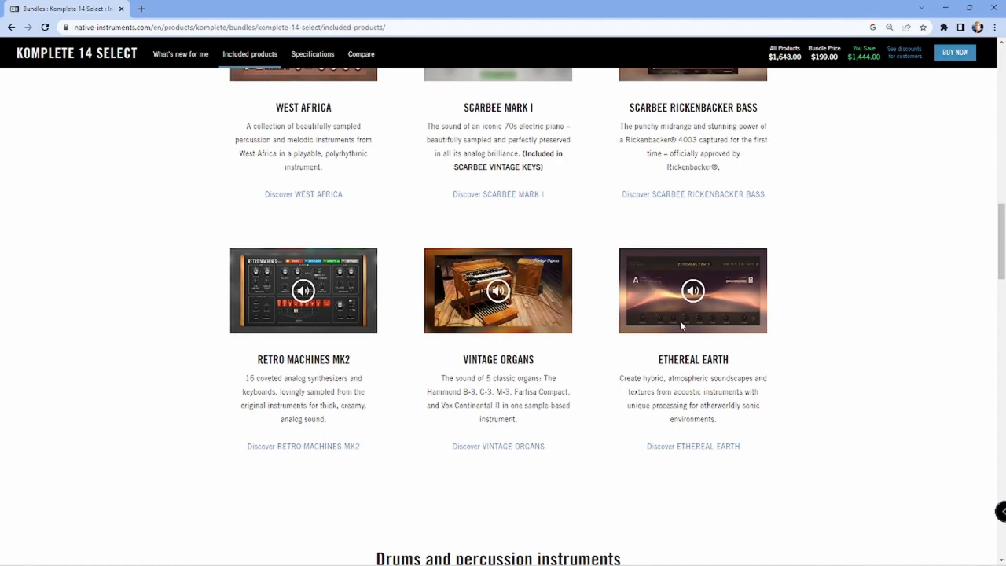
scroll("down", 3)
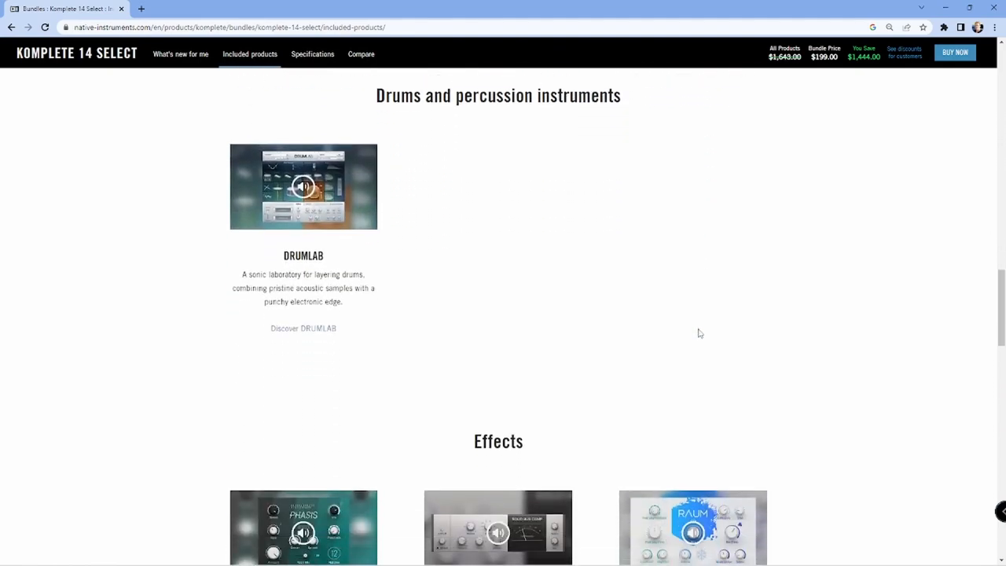
scroll("down", 3)
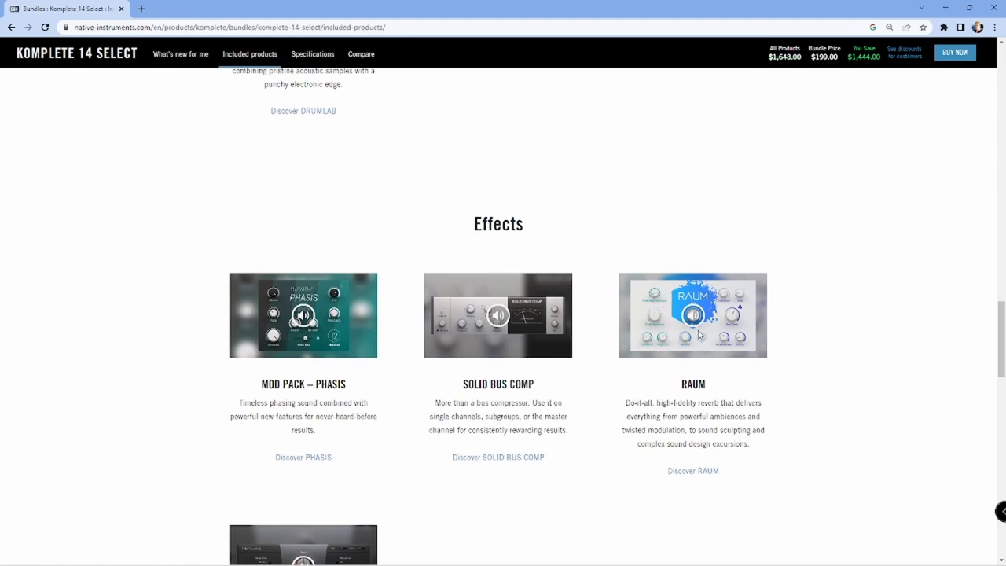
scroll("down", 3)
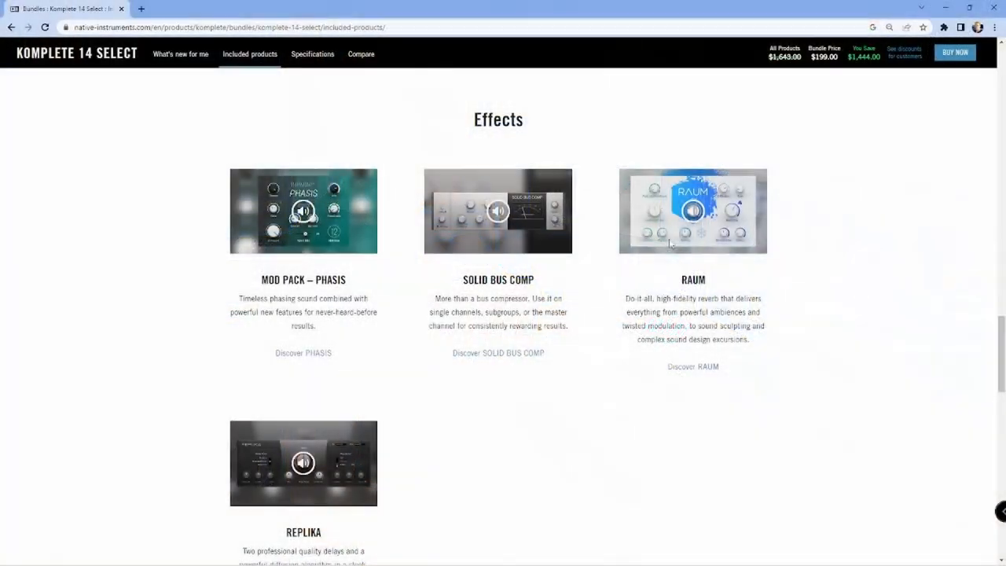
scroll("down", 3)
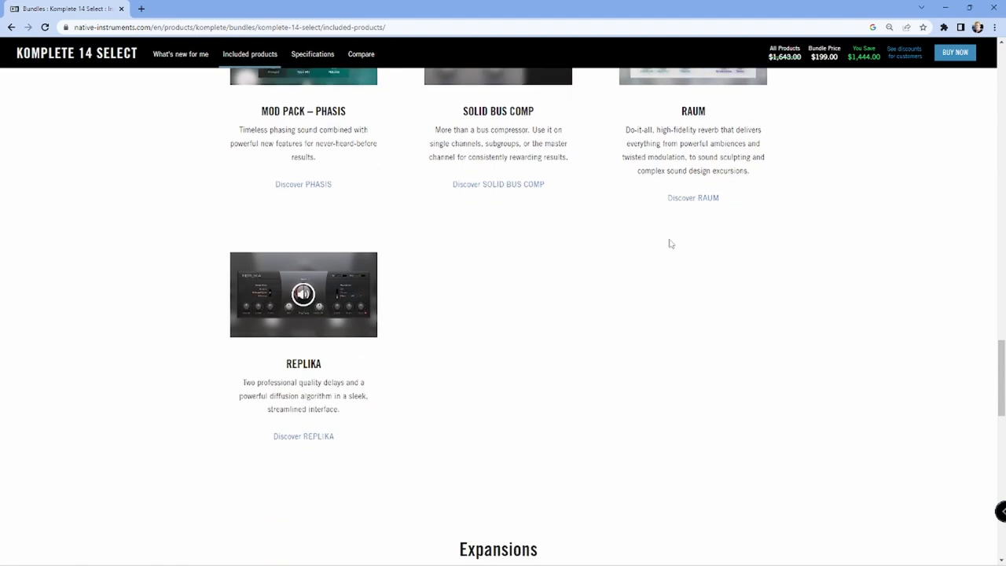
scroll("down", 3)
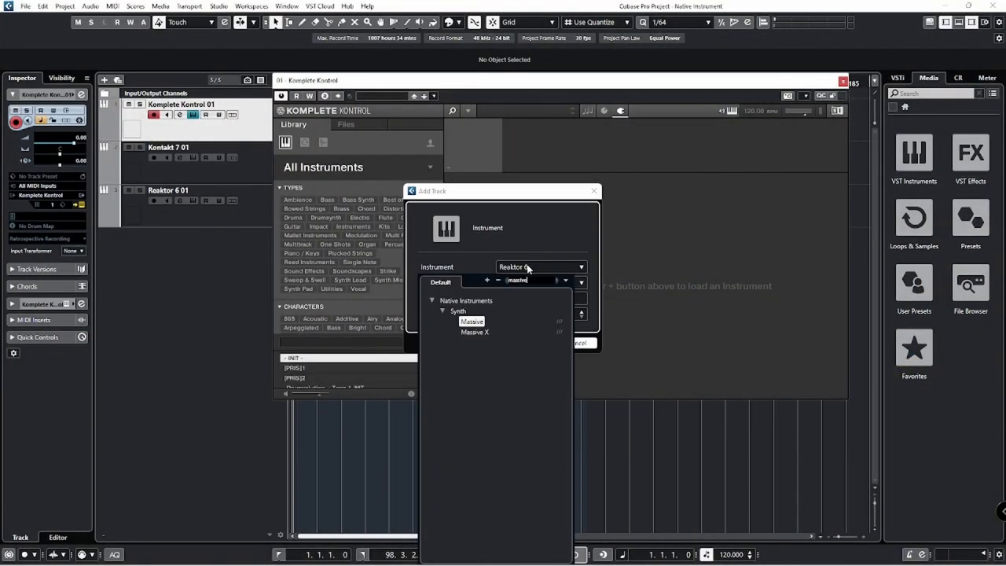
Choose Massive as the instrument in Add Track, creating the Massive 01 track.
left_click(472, 322)
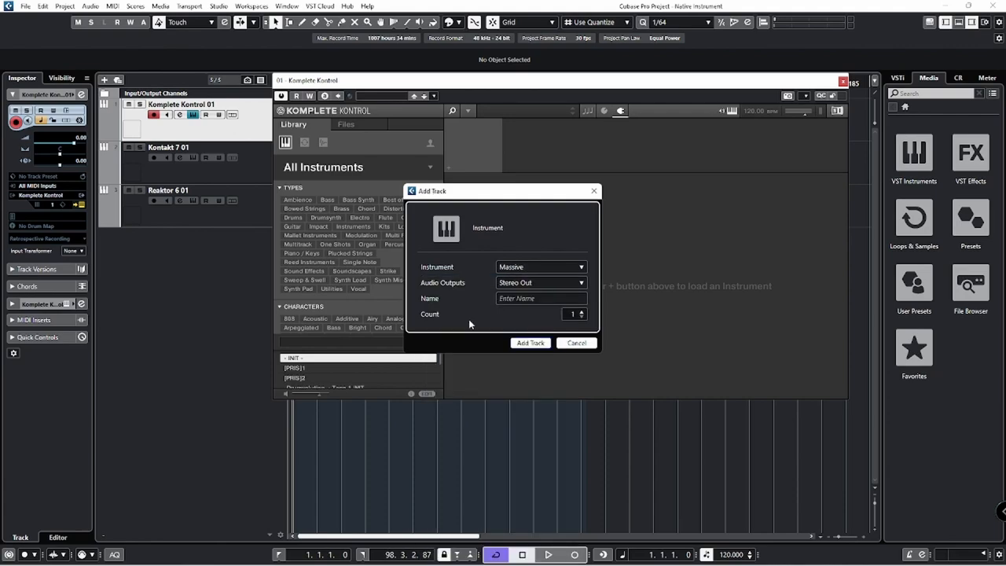
left_click(530, 342)
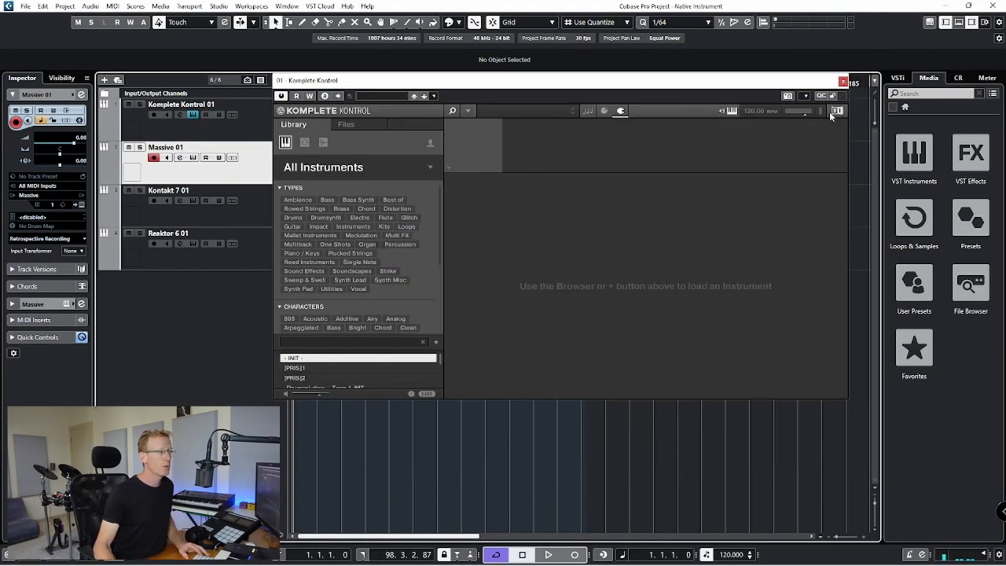
mouse_move(766, 119)
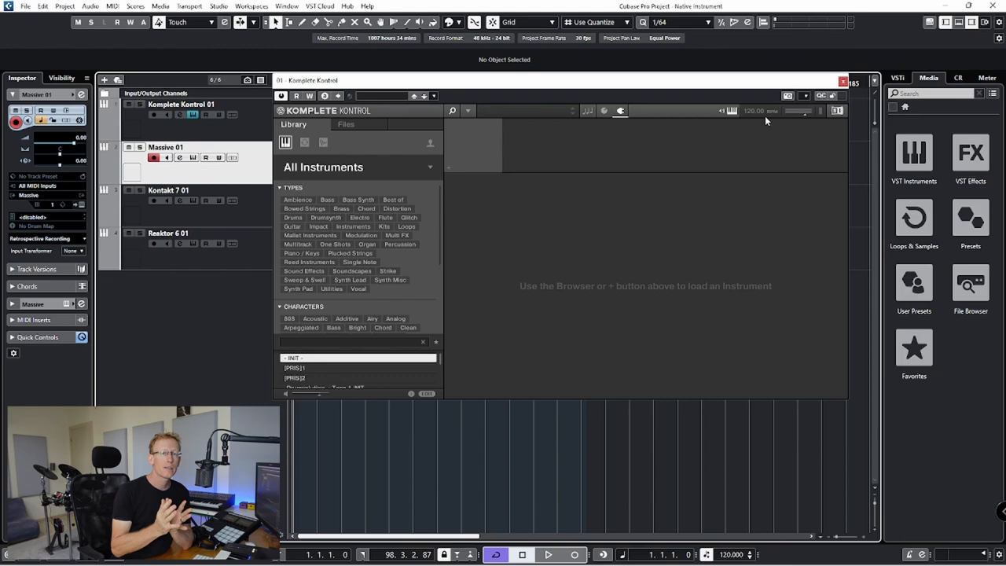
mouse_move(747, 117)
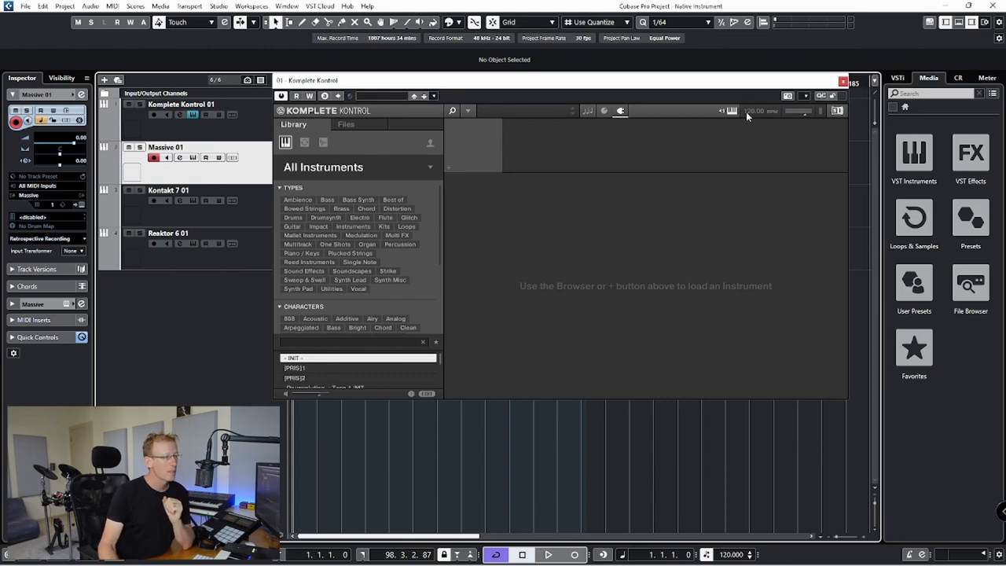
mouse_move(651, 116)
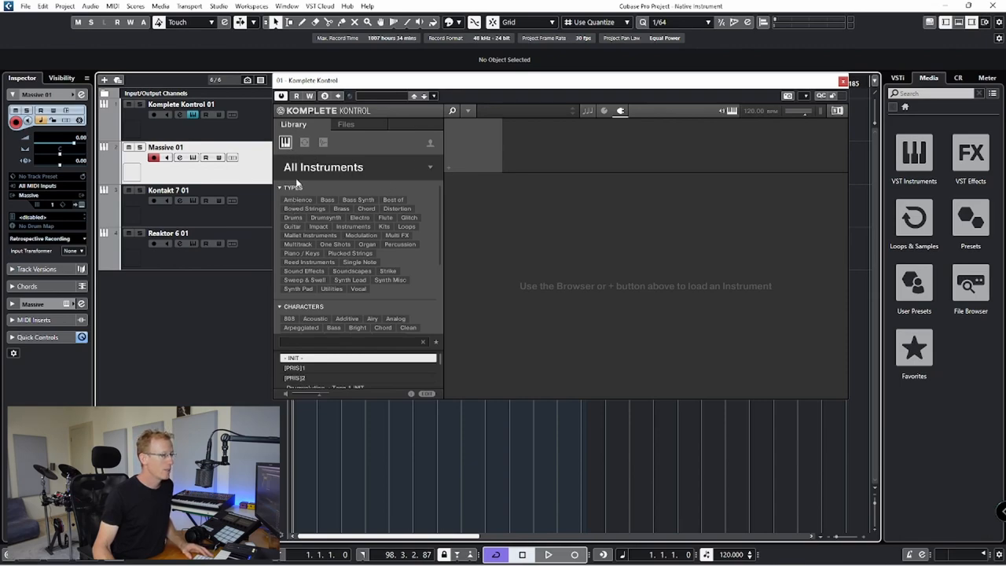
Browse Komplete Kontrol's Loops and One-shots, then return to All Instruments.
left_click(323, 142)
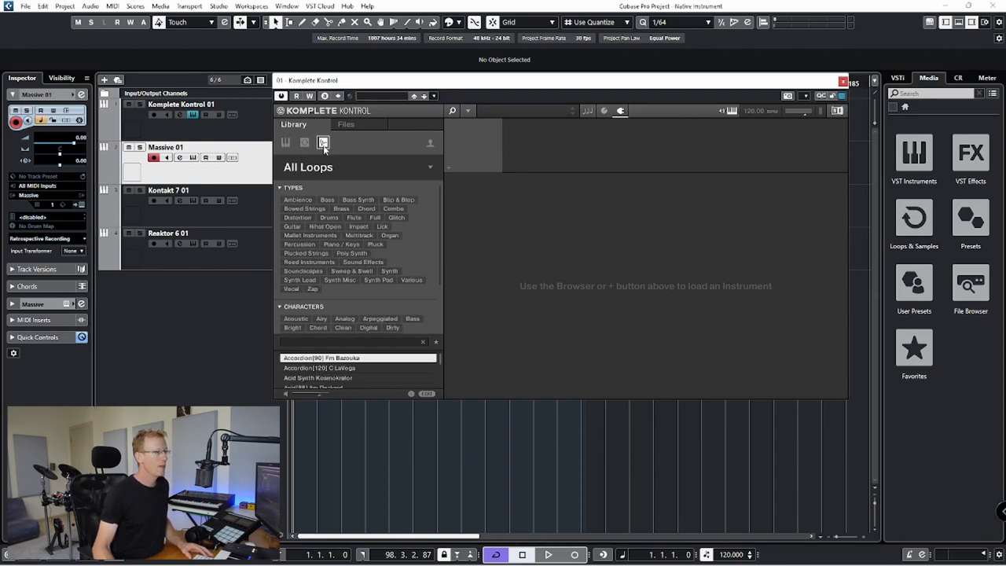
left_click(322, 143)
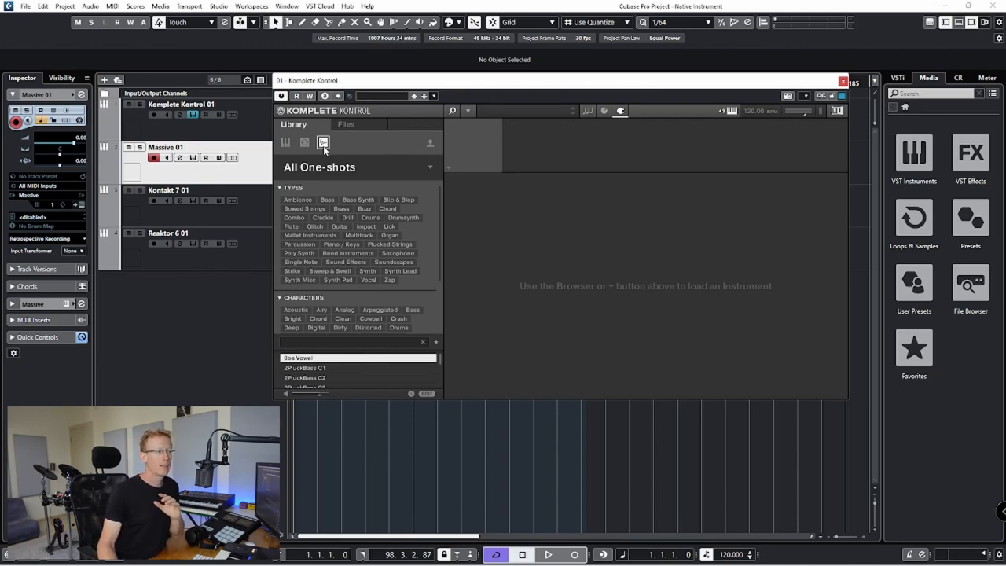
left_click(285, 141)
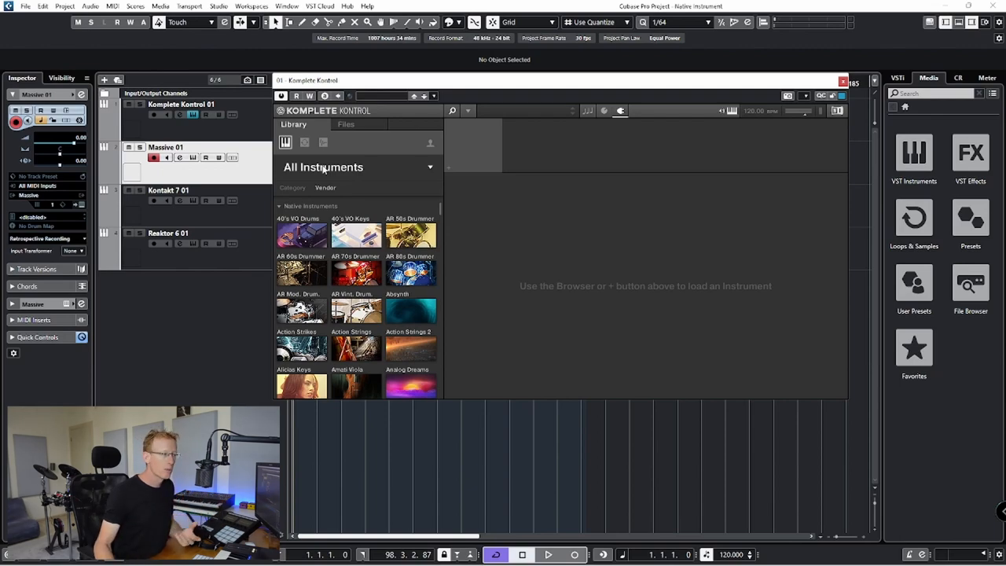
Toggle category and vendor grouping, then scroll the product tiles to reach Massive.
left_click(293, 187)
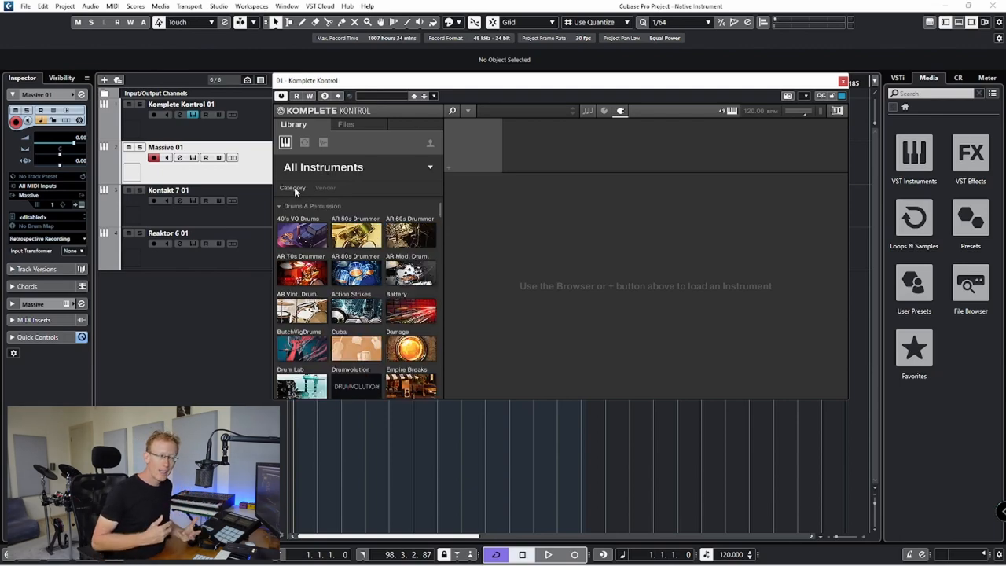
left_click(325, 187)
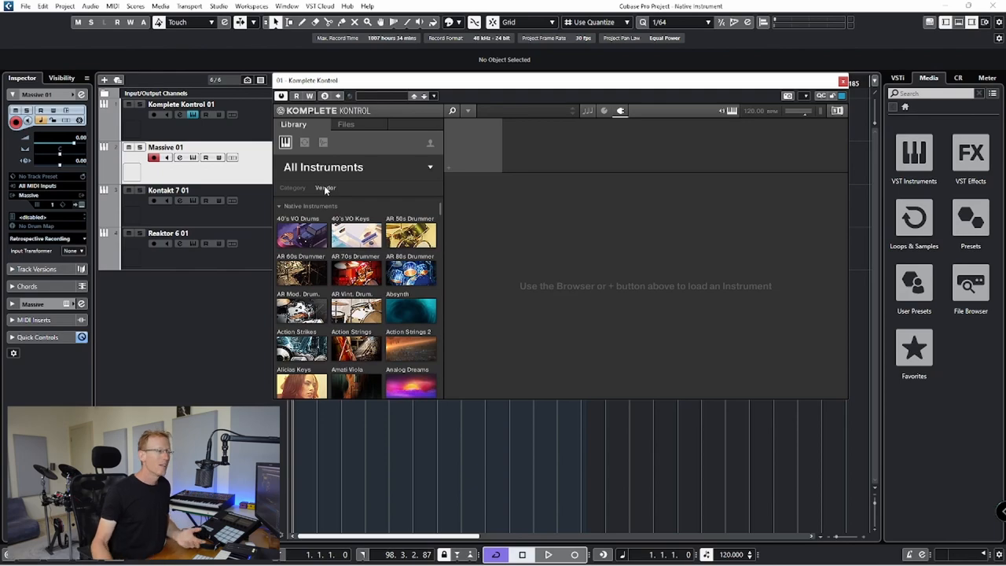
mouse_move(312, 182)
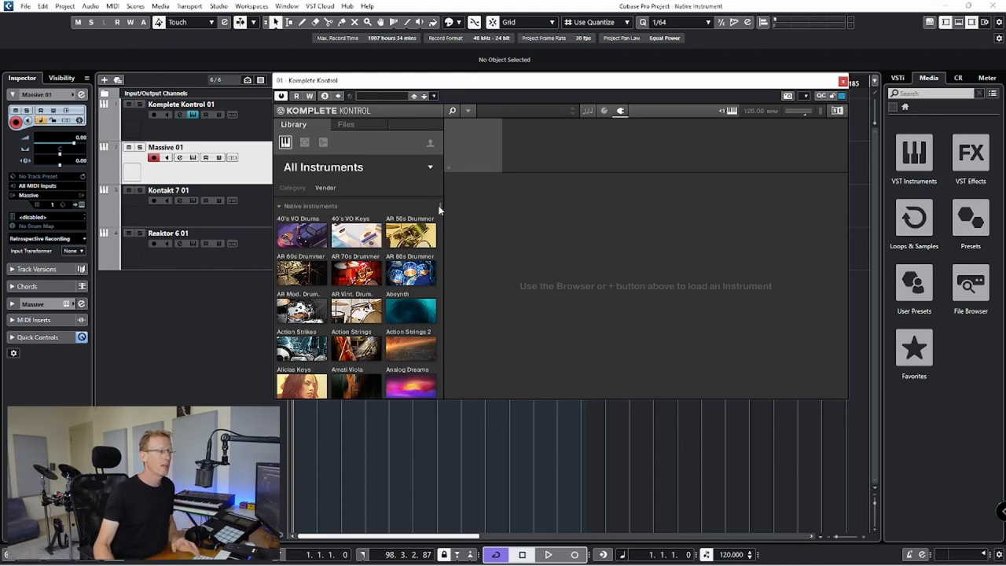
scroll("down", 3)
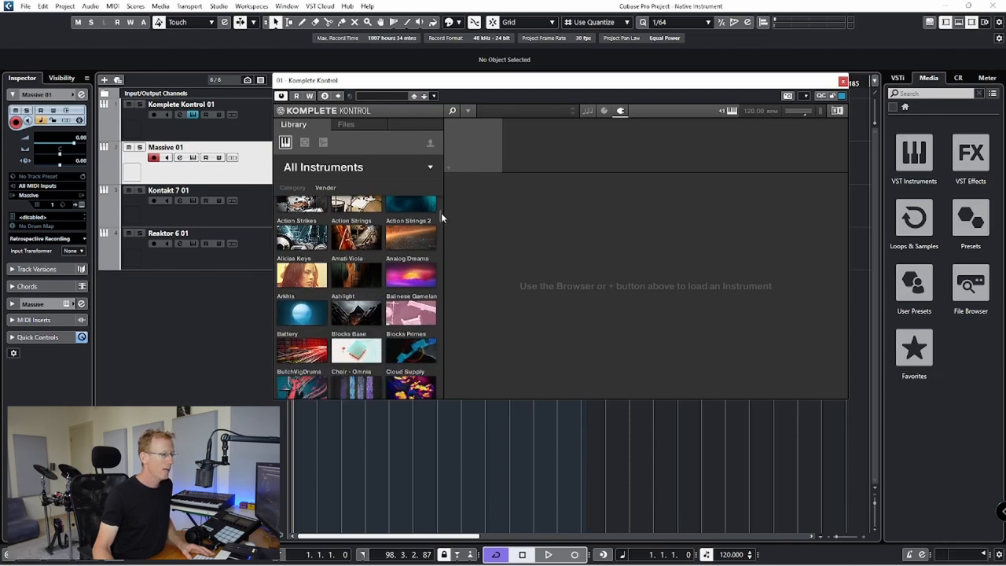
scroll("down", 3)
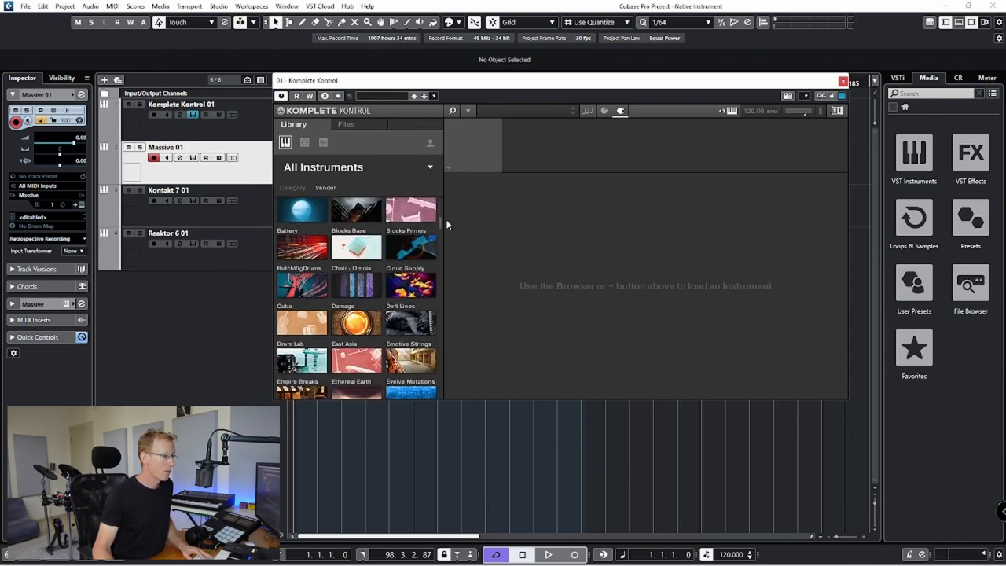
scroll("down", 3)
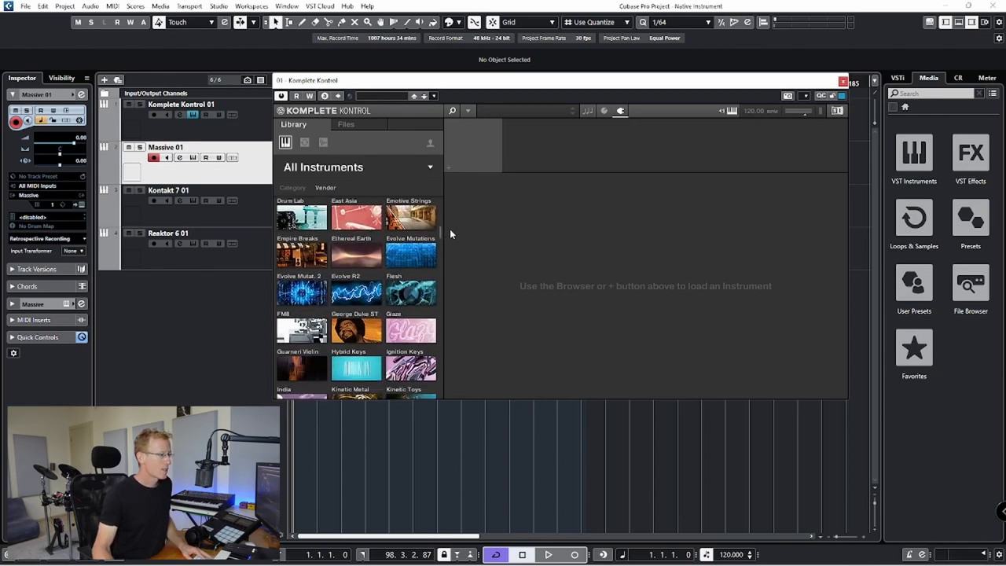
scroll("down", 3)
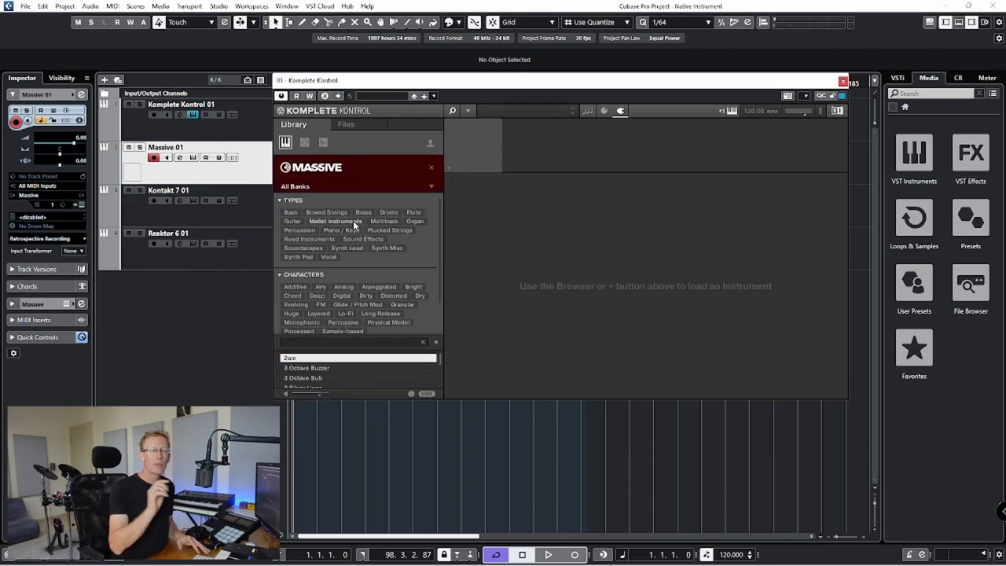
Filter Massive presets to the Amplified Funk bank and load the Fishnet preset.
left_click(357, 186)
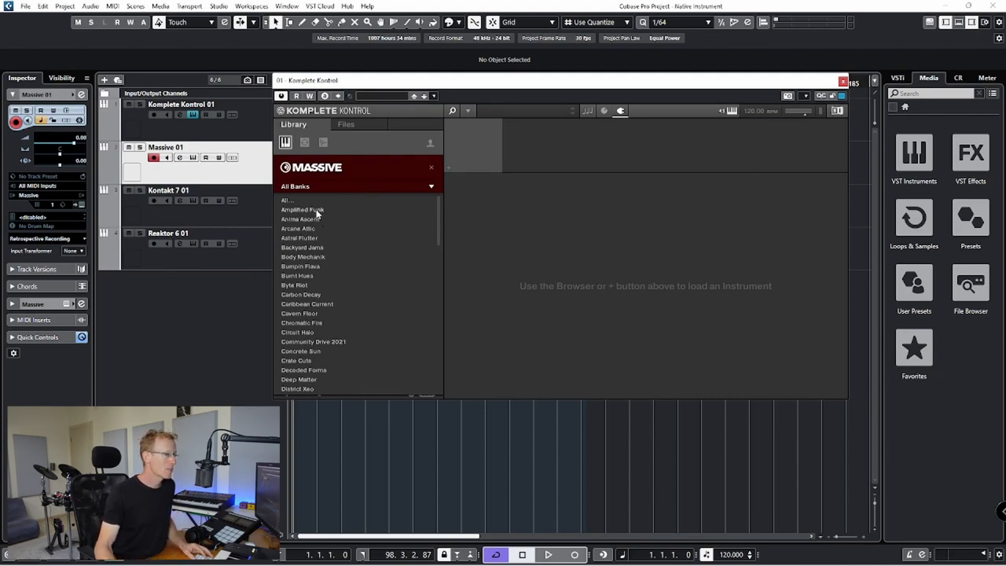
left_click(302, 210)
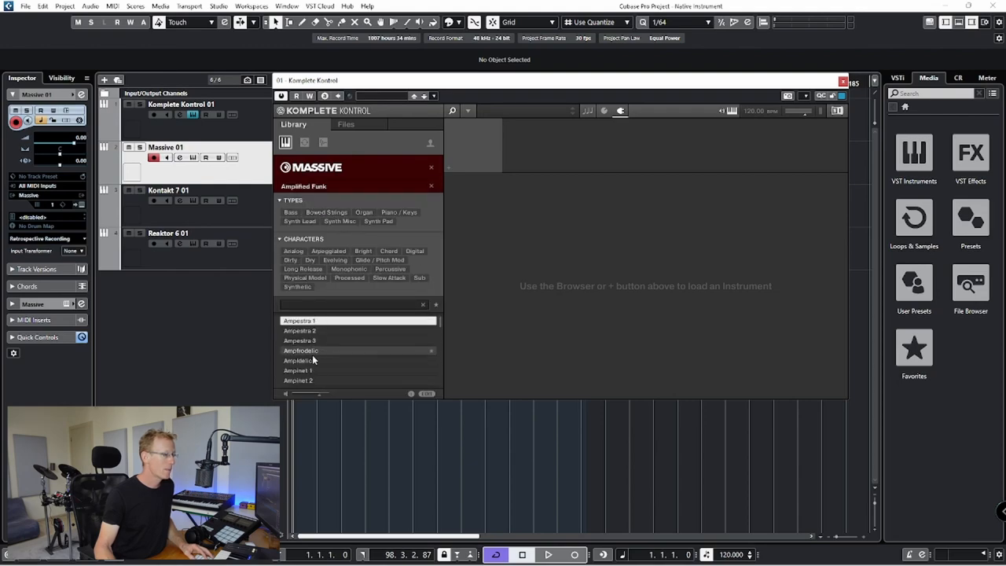
double_click(292, 350)
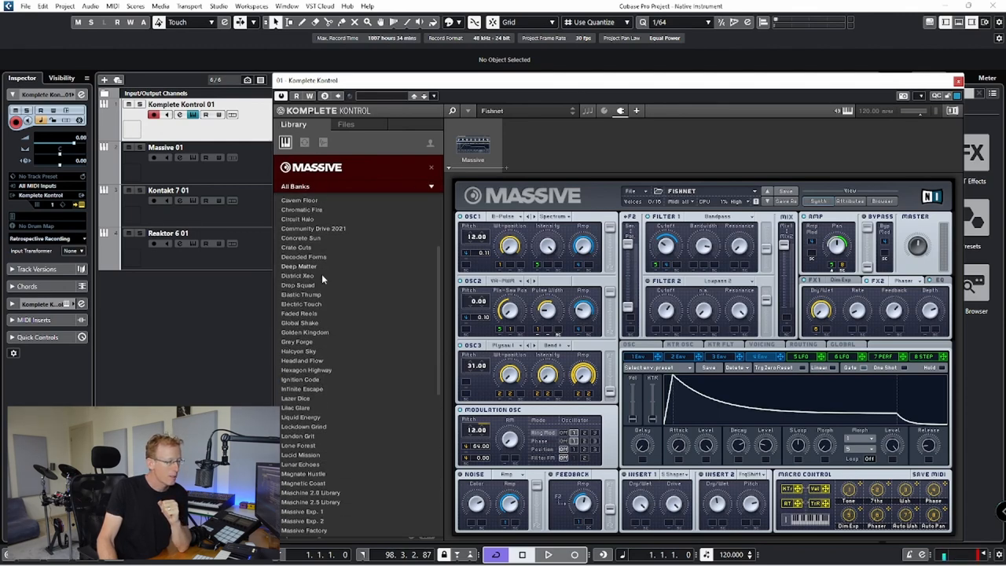
Filter Massive presets to the Deep Matter bank and load Donruth Synth.
left_click(298, 265)
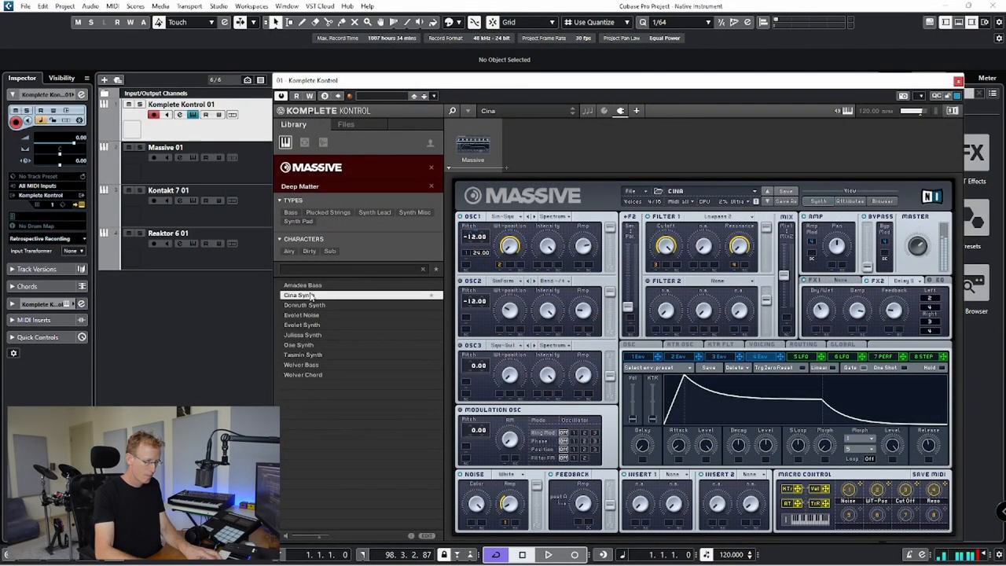
left_click(304, 305)
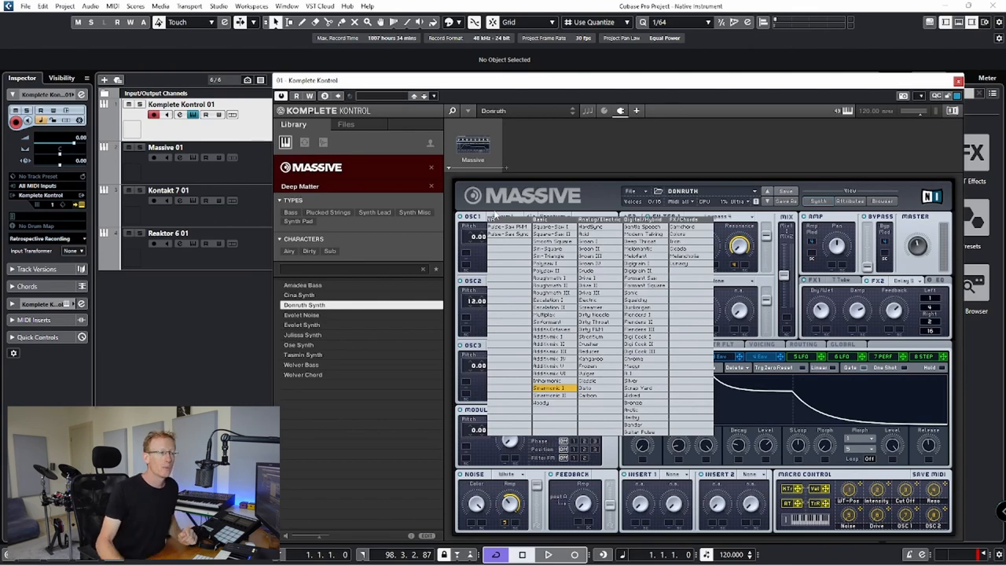
mouse_move(471, 134)
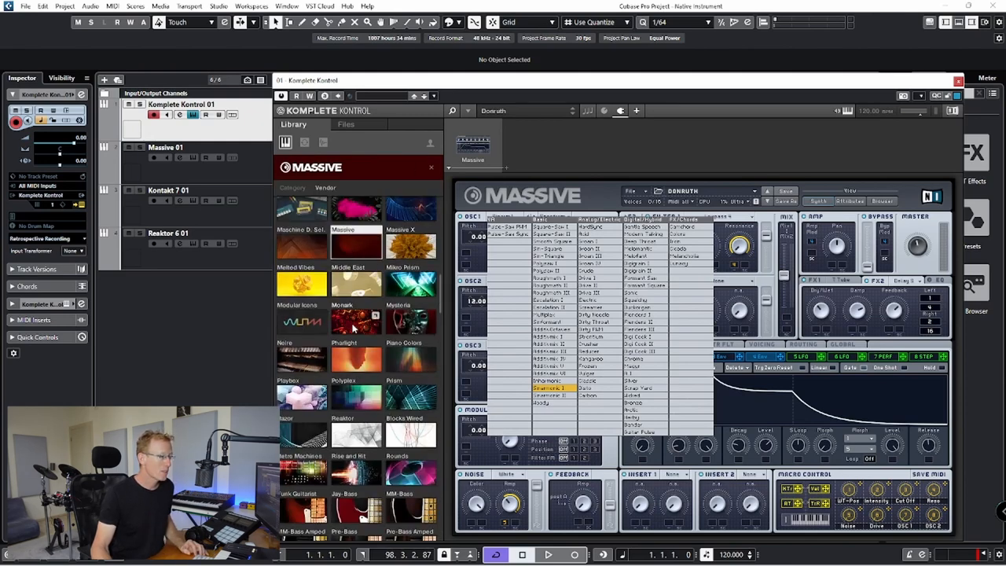
Load Monark and audition Evolet Chord and Irit Bass, ending on Dungeon Breeder.
left_click(356, 320)
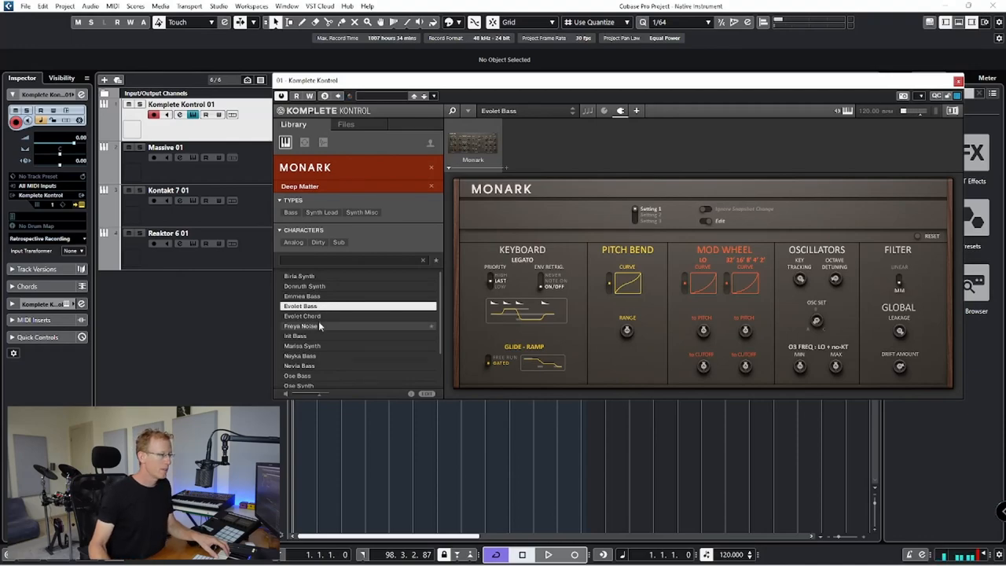
left_click(303, 315)
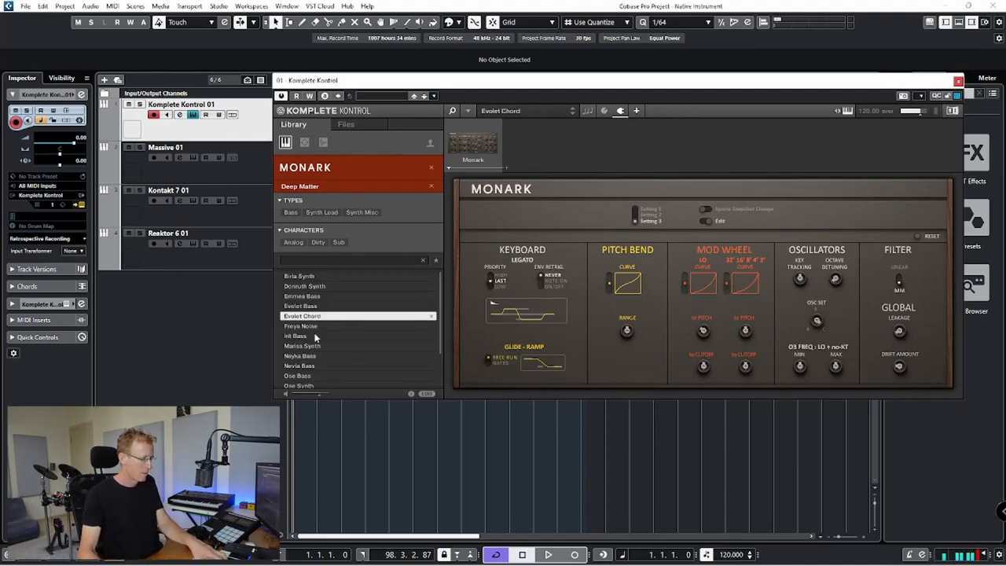
left_click(300, 326)
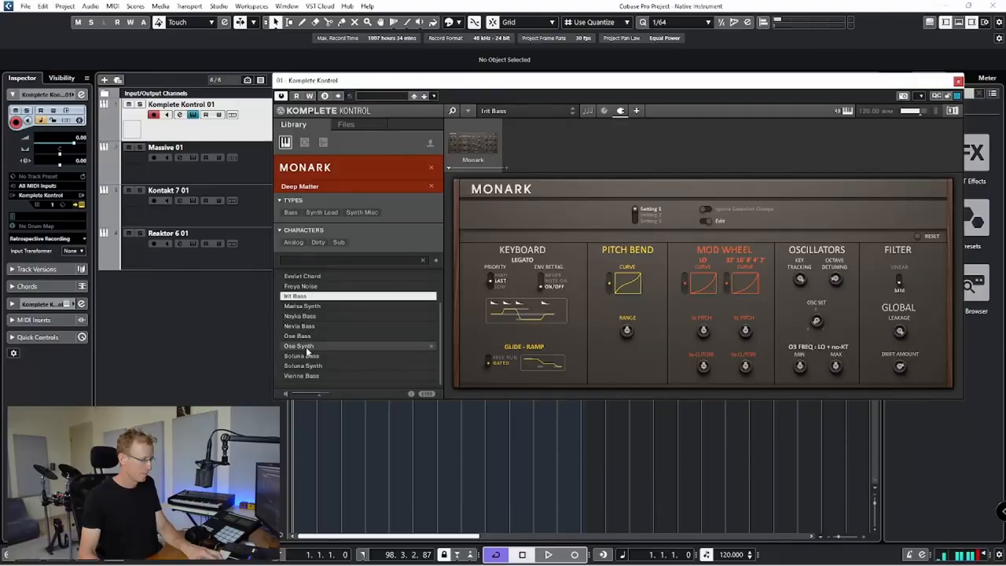
left_click(297, 346)
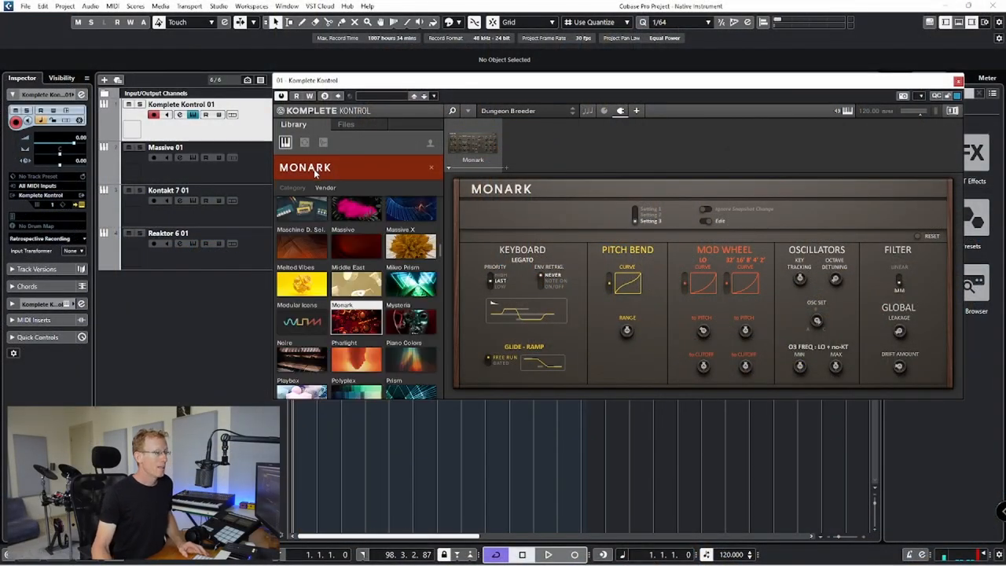
Scroll the product tiles and audition Prism presets, ending on Alien Drone.
scroll("down", 3)
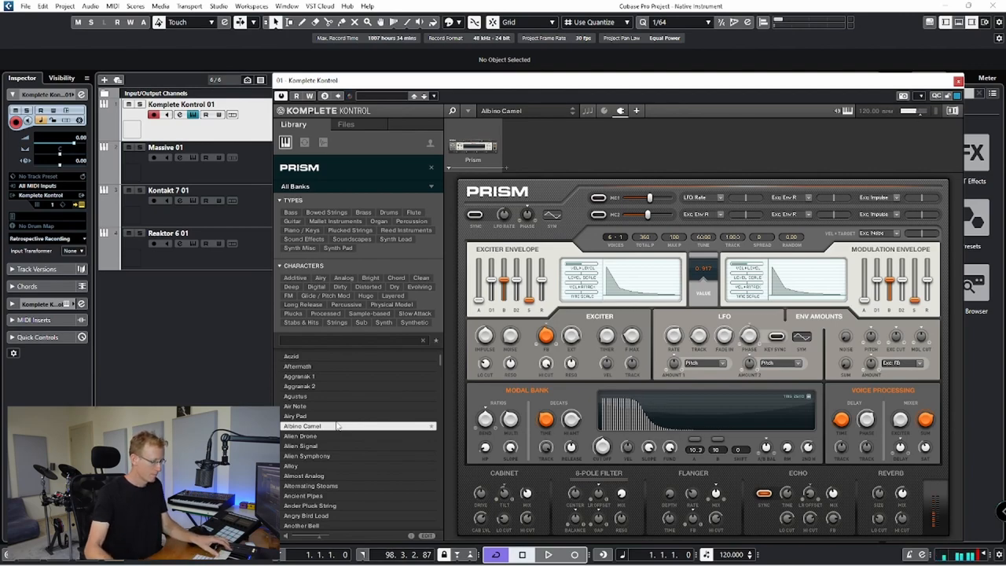
left_click(300, 436)
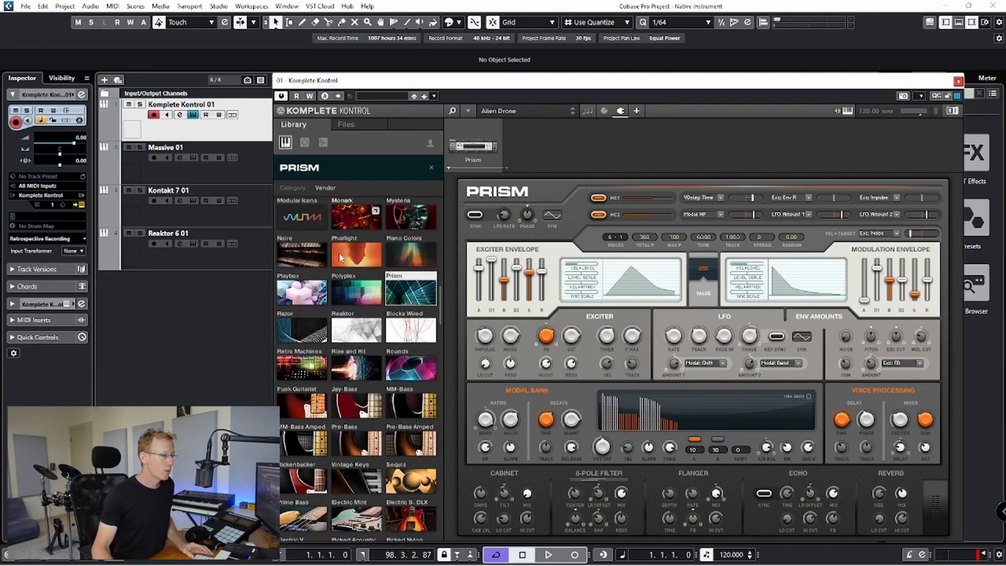
Load Hybrid Keys with the Angels Break Through preset and open Layer A's sound controls.
scroll("down", 3)
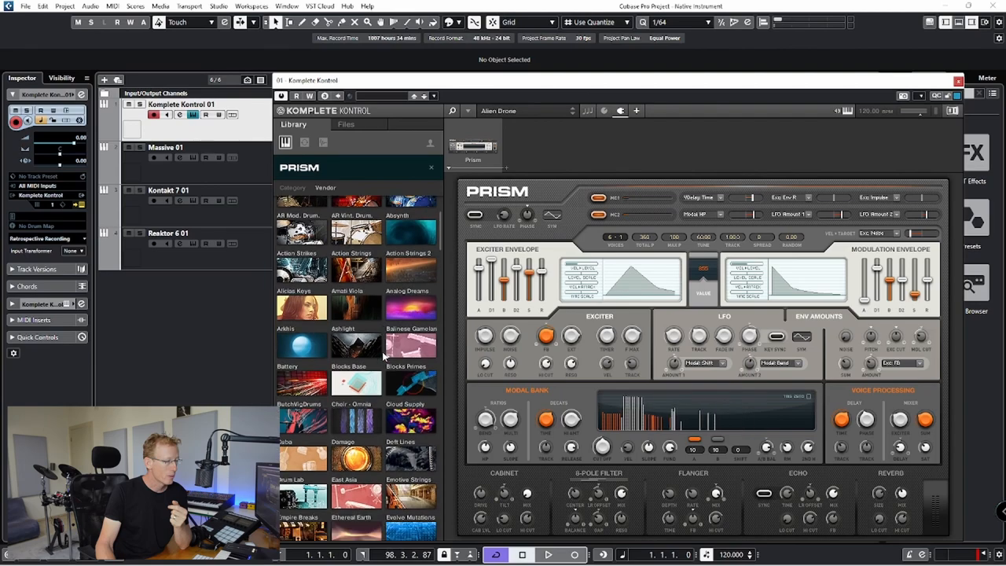
scroll("down", 3)
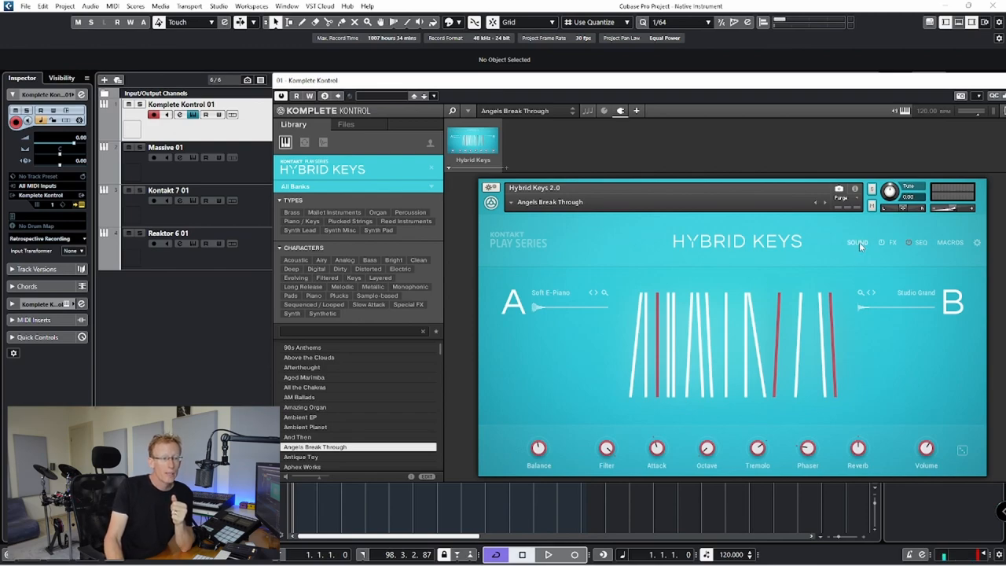
left_click(856, 242)
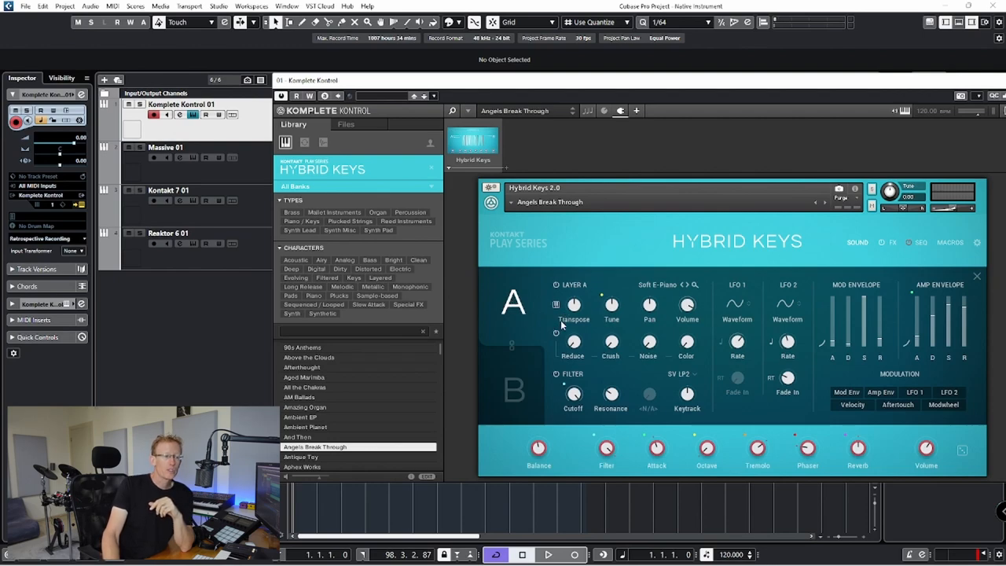
mouse_move(615, 320)
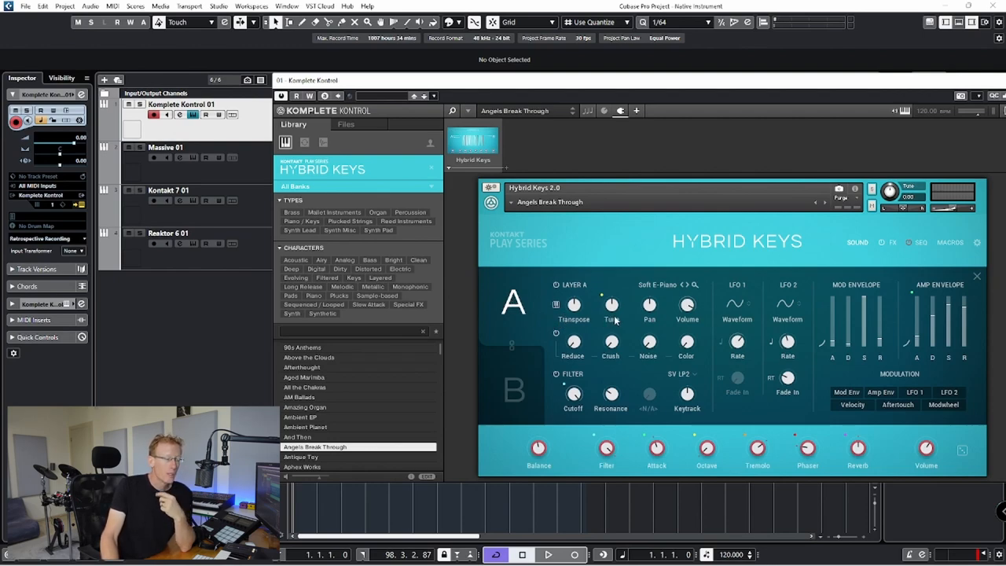
mouse_move(576, 295)
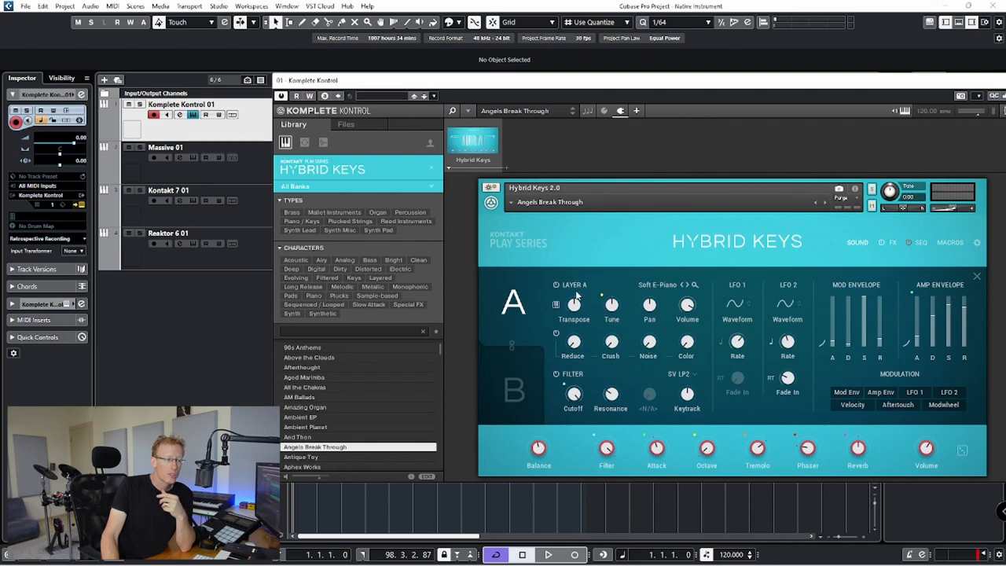
mouse_move(809, 320)
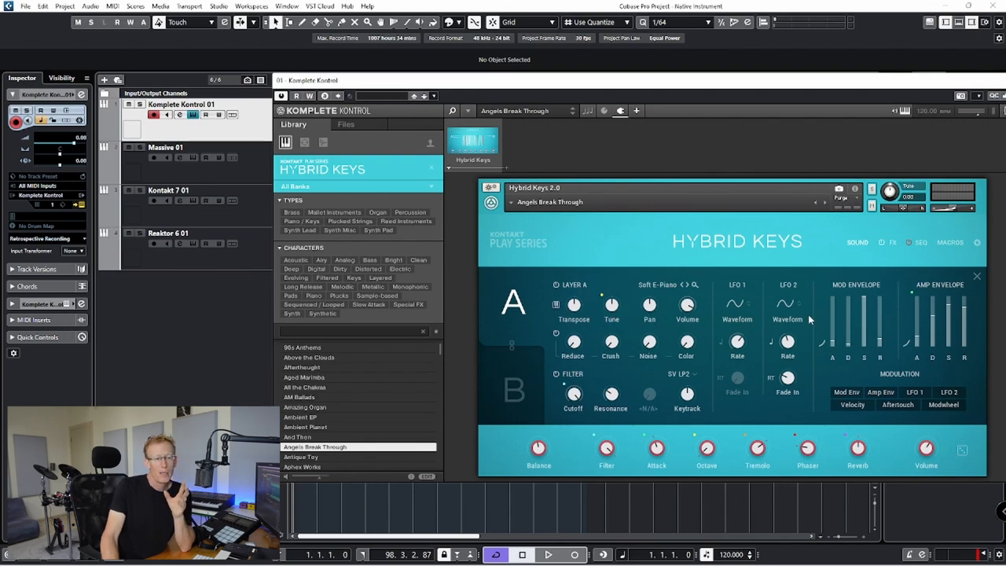
mouse_move(826, 315)
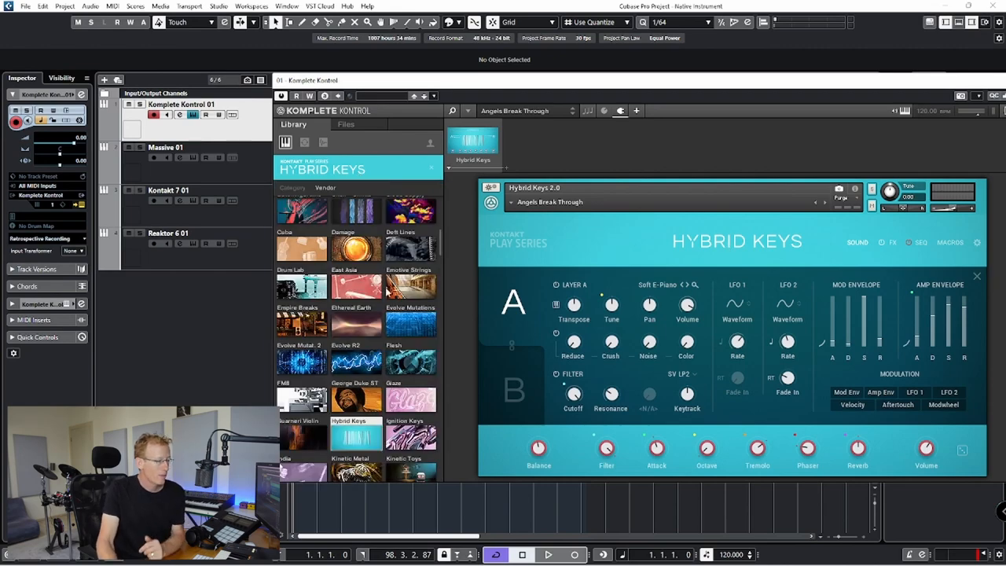
Scroll the instrument overview down to bass and guitar products like Jay-Bass and Picked Acoustic.
scroll("down", 3)
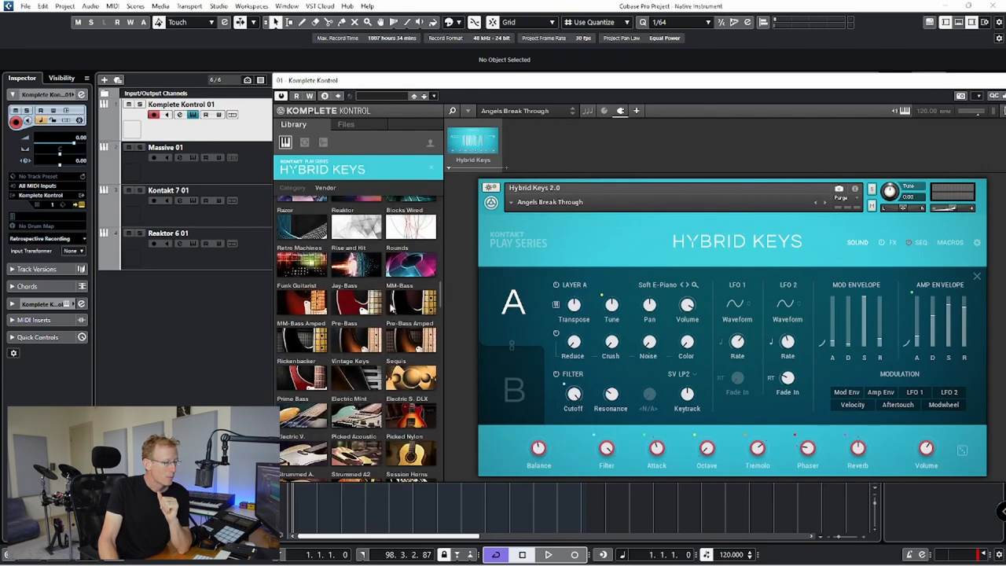
Scroll the Library product tiles to West Africa and open its preset list.
scroll("down", 3)
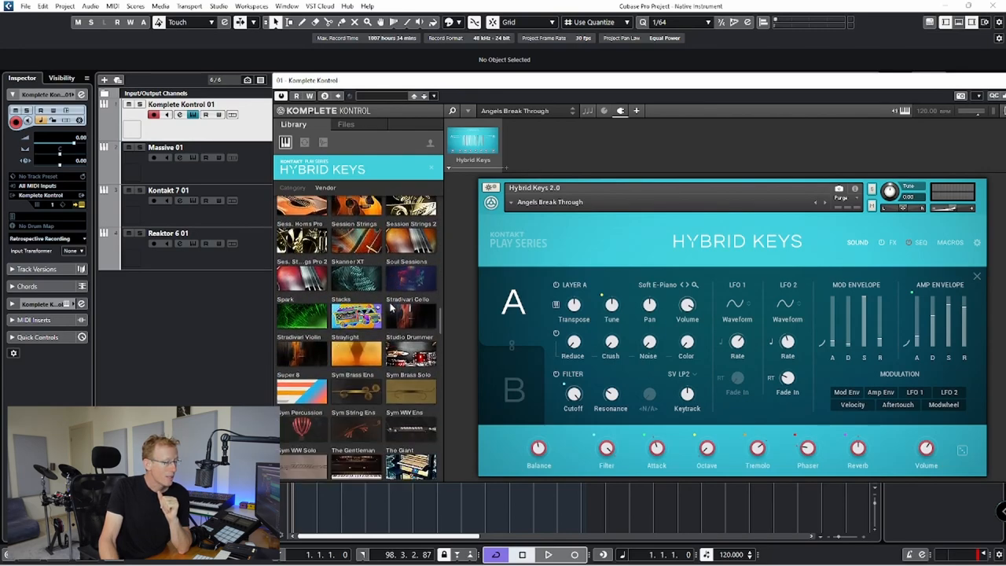
scroll("down", 3)
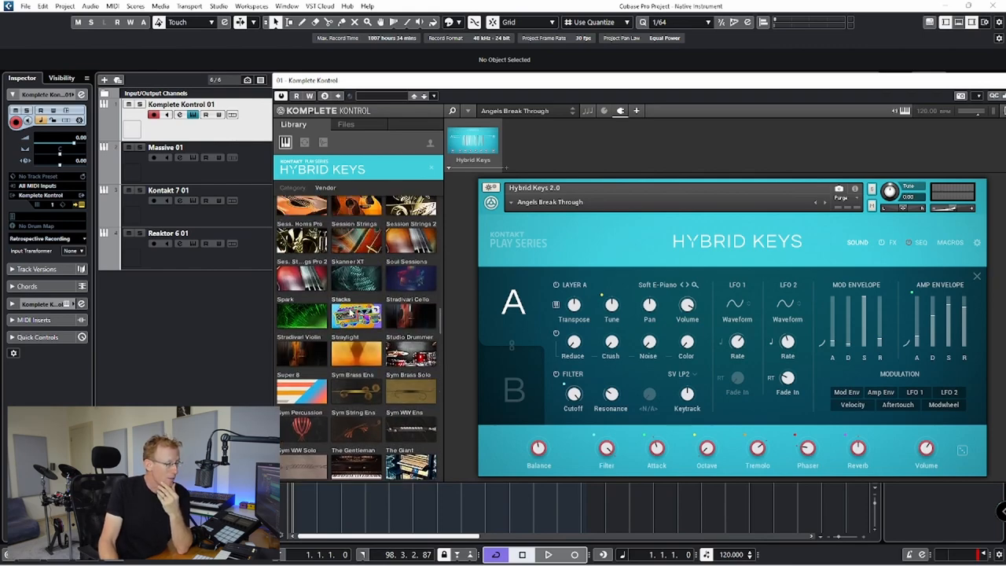
scroll("down", 3)
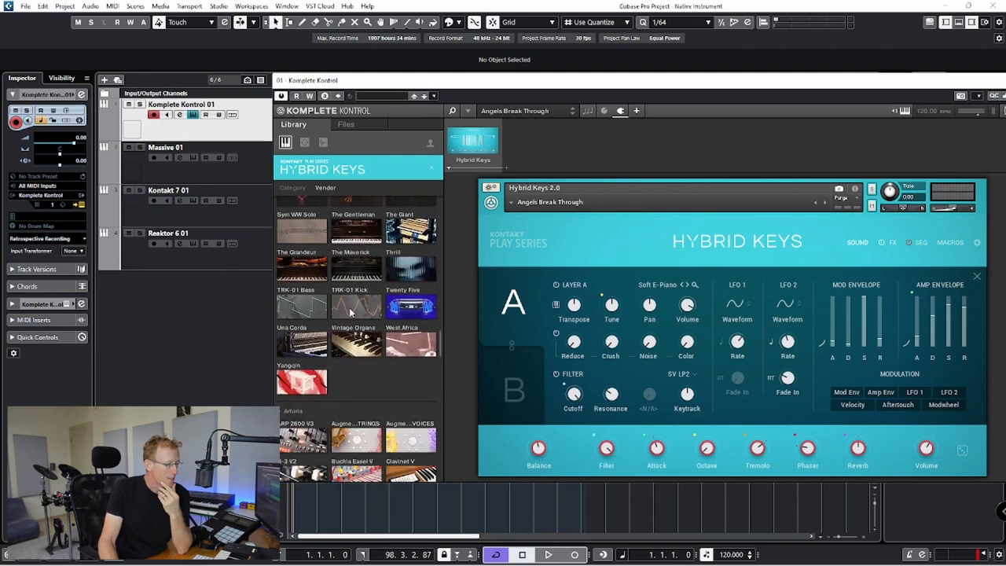
left_click(409, 344)
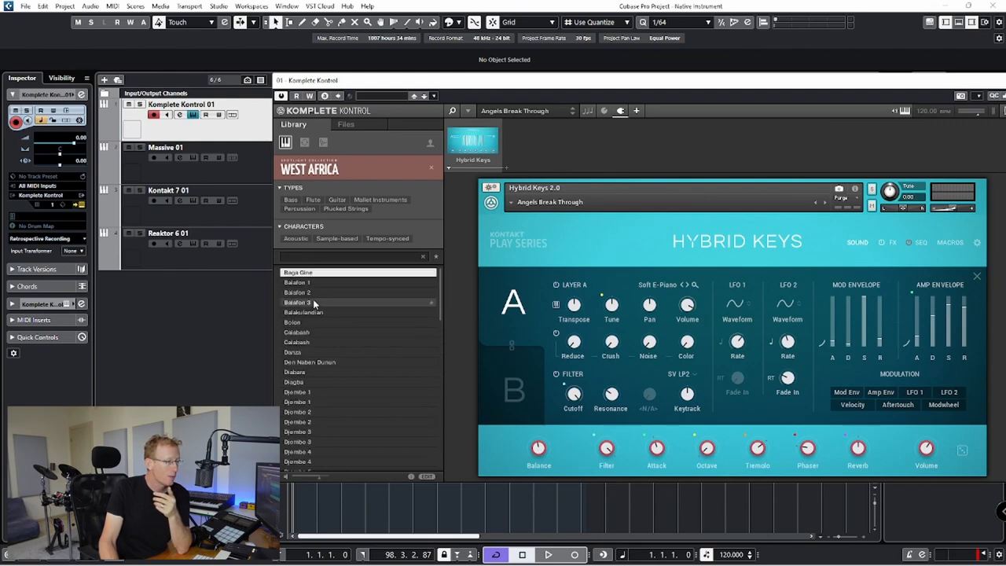
scroll("down", 3)
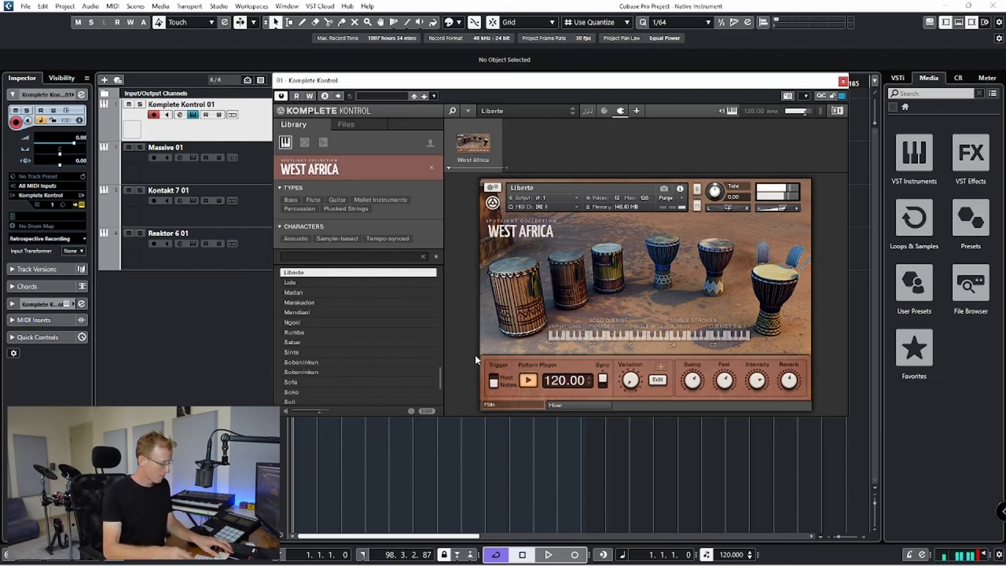
Load West Africa's Liberte preset and filter the presets by the Flute type.
left_click(528, 379)
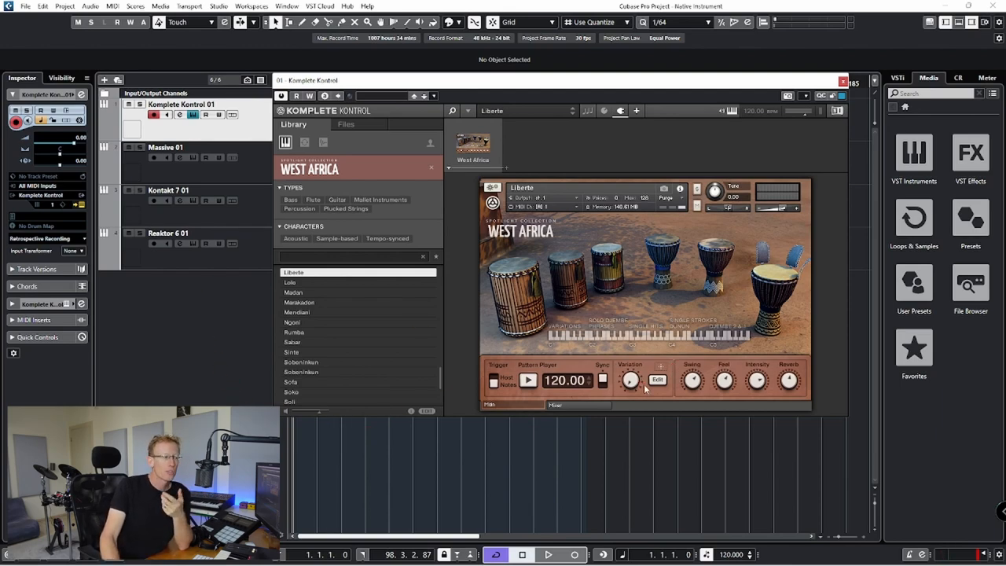
scroll("down", 3)
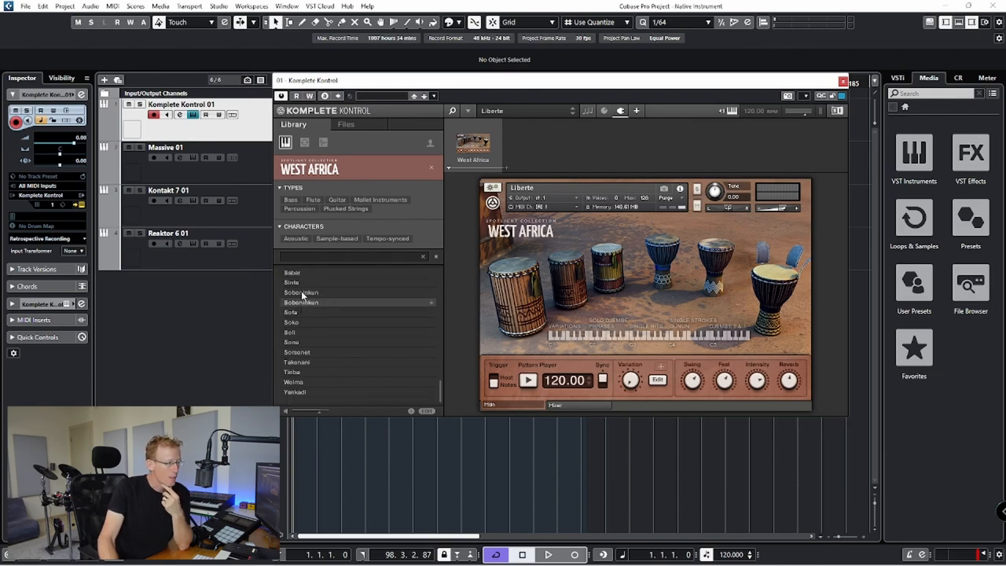
left_click(313, 199)
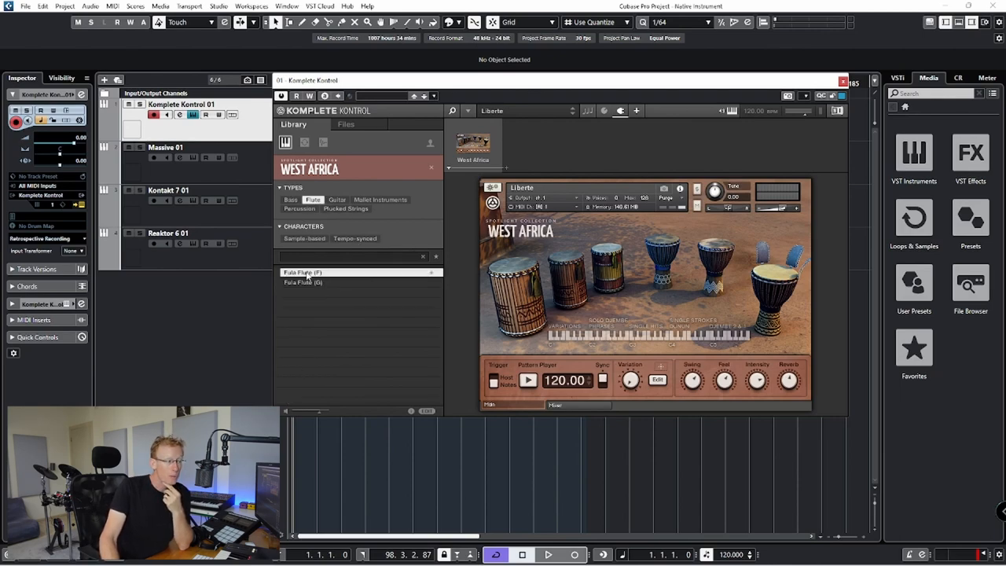
Load the Fula Flute (F) preset and insert Native Instruments Raum (VST3) after West Africa.
double_click(303, 271)
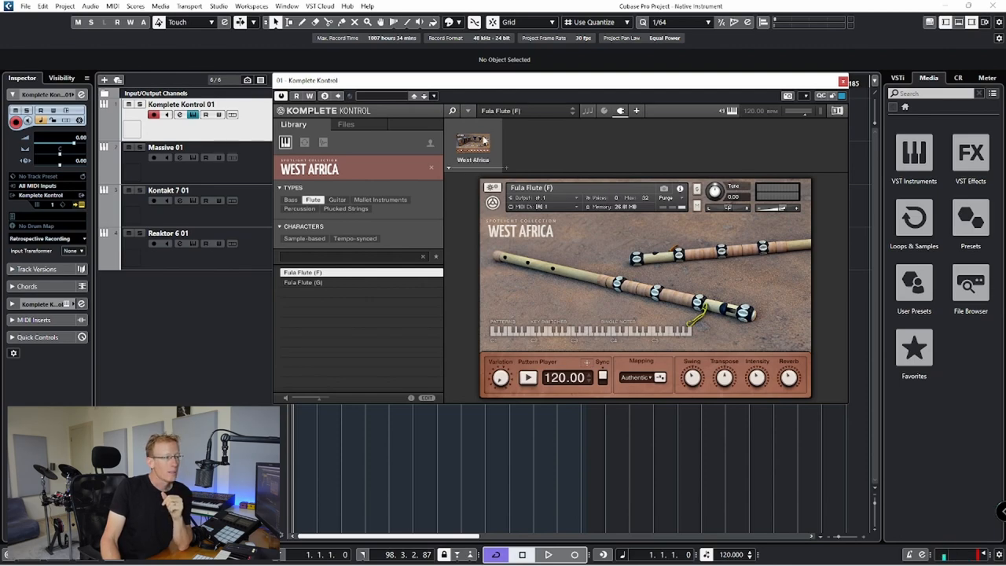
left_click(507, 170)
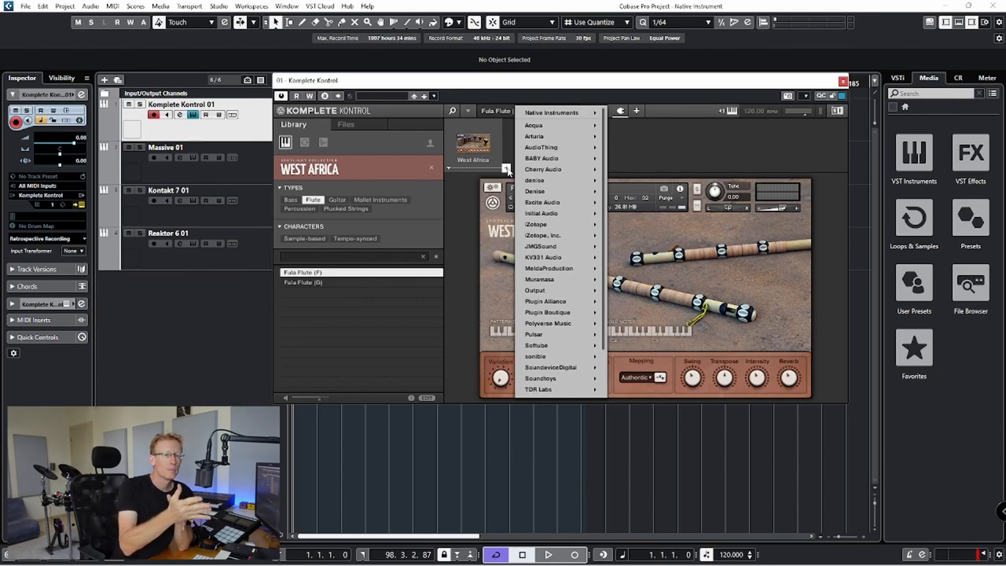
mouse_move(627, 74)
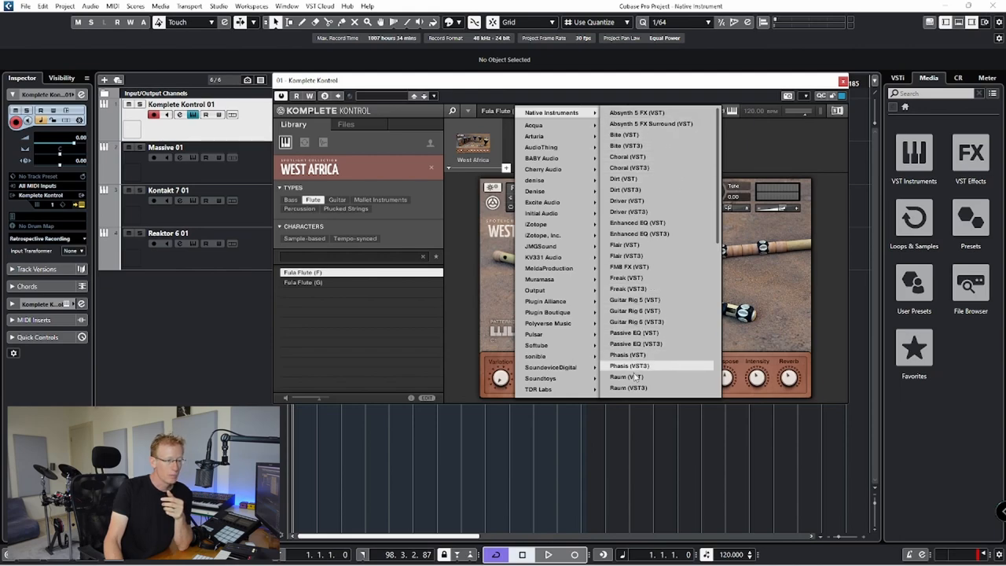
left_click(627, 387)
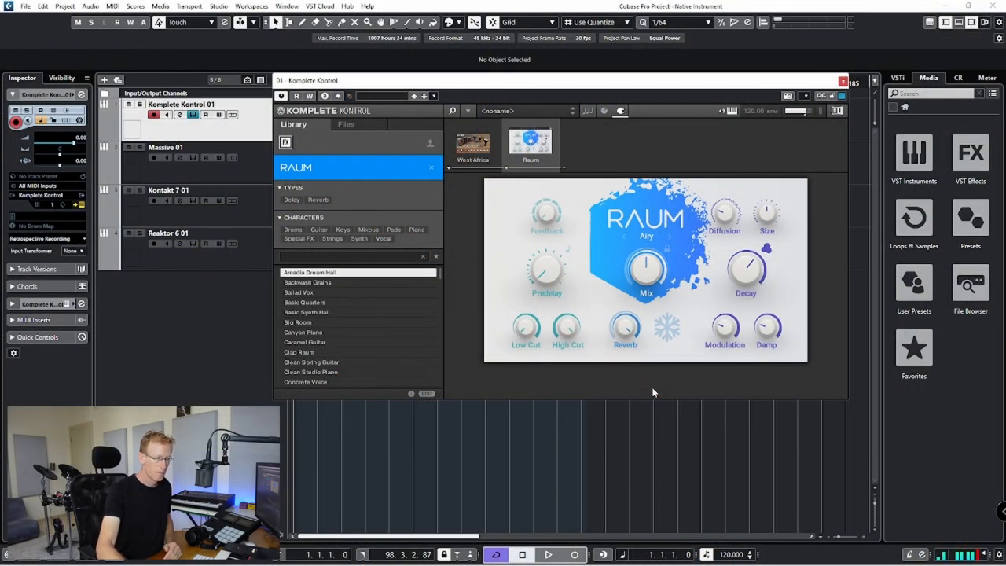
mouse_move(667, 375)
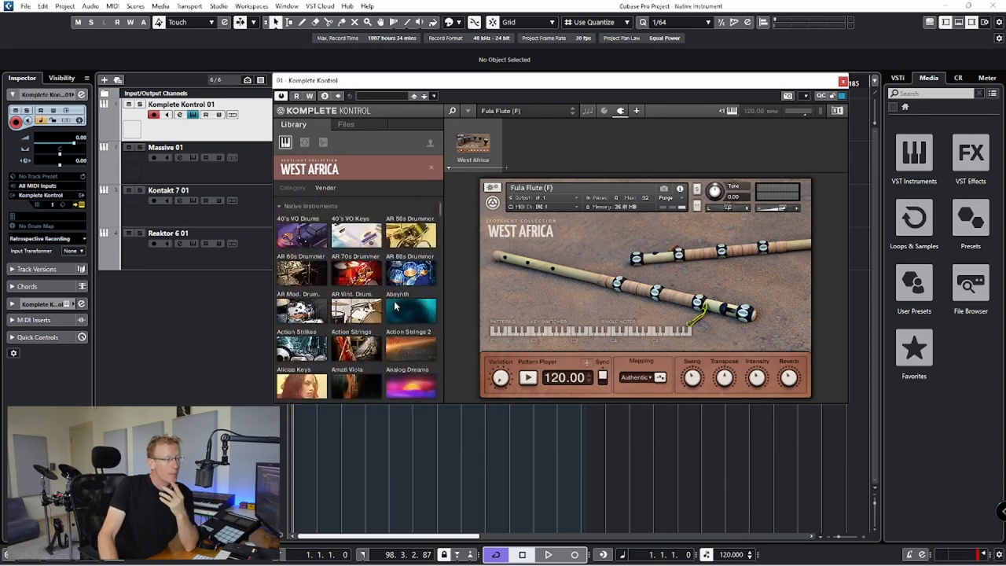
Scroll through the Library's Vendor tiles with all instruments listed.
scroll("down", 3)
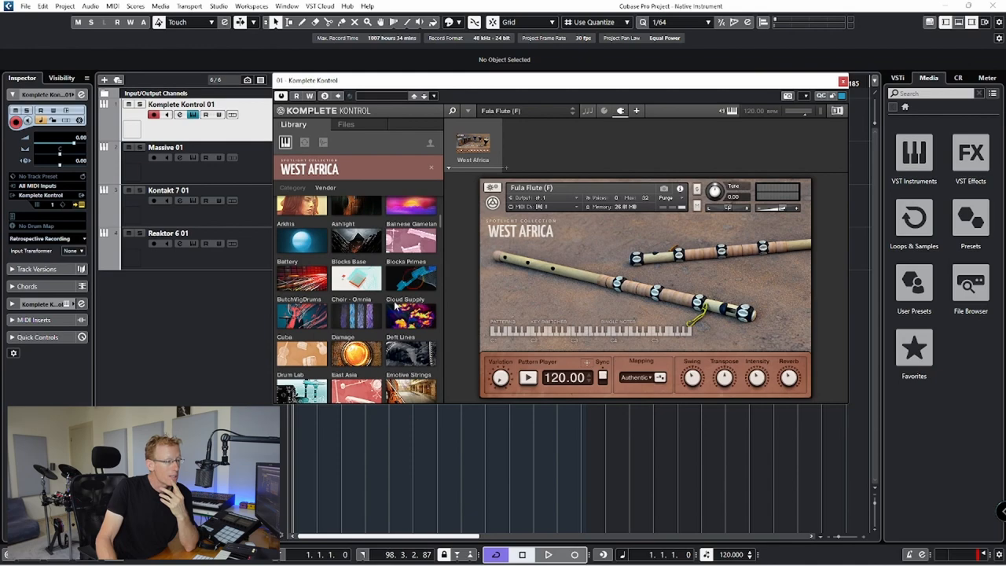
scroll("down", 3)
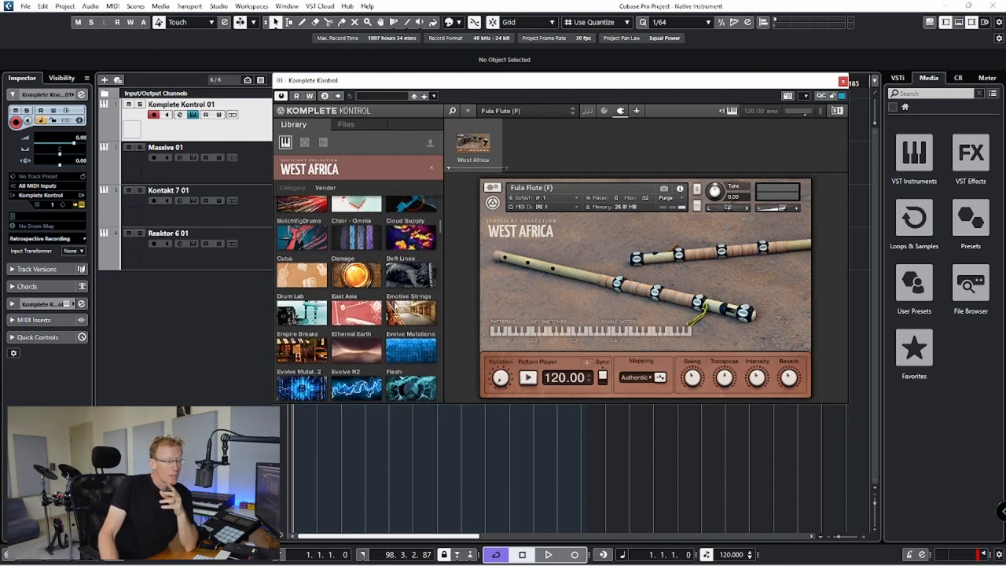
scroll("down", 3)
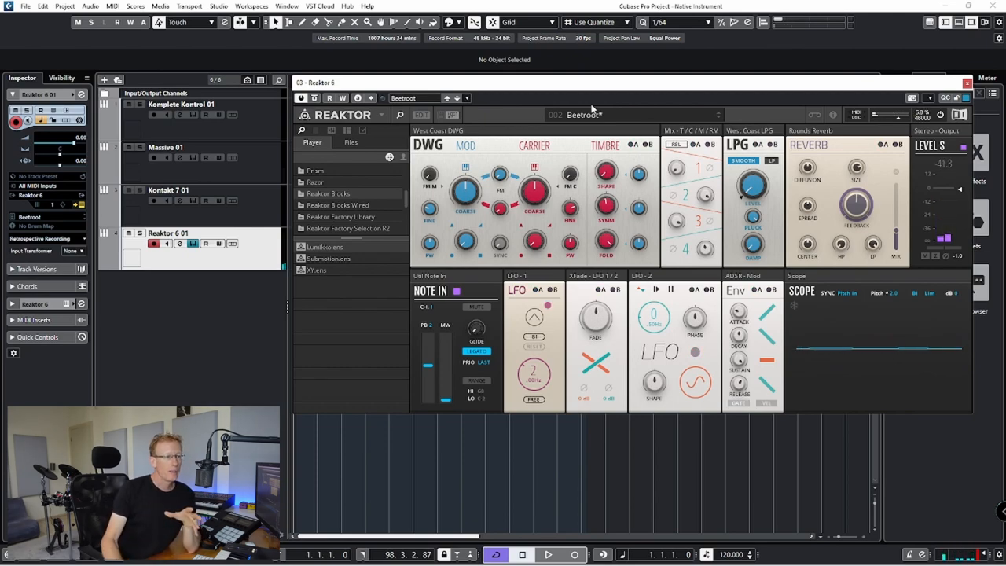
Show the Beetroot ensemble's snapshot list, including Wildling and Saw Sine, in Reaktor 6.
left_click(583, 115)
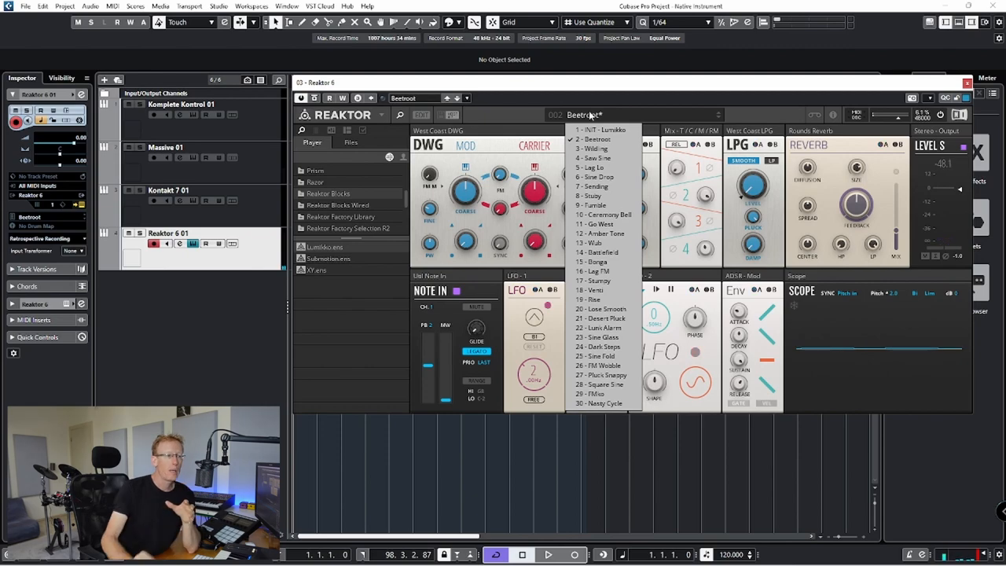